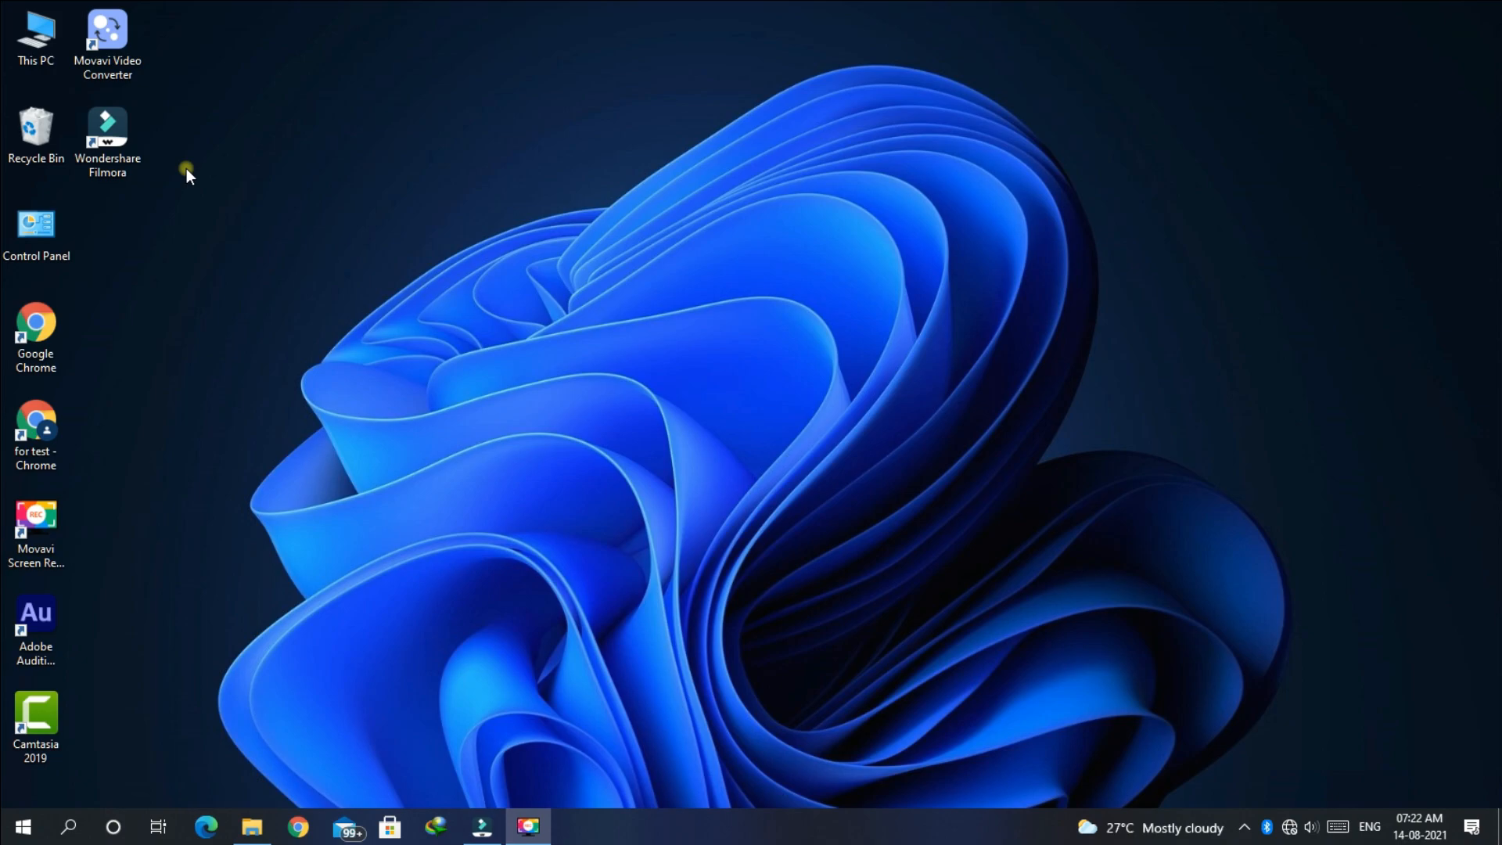
Launch Chrome and run a Google search for 'rainmeter'.
{"action": "left_click", "coordinate": [527, 826]}
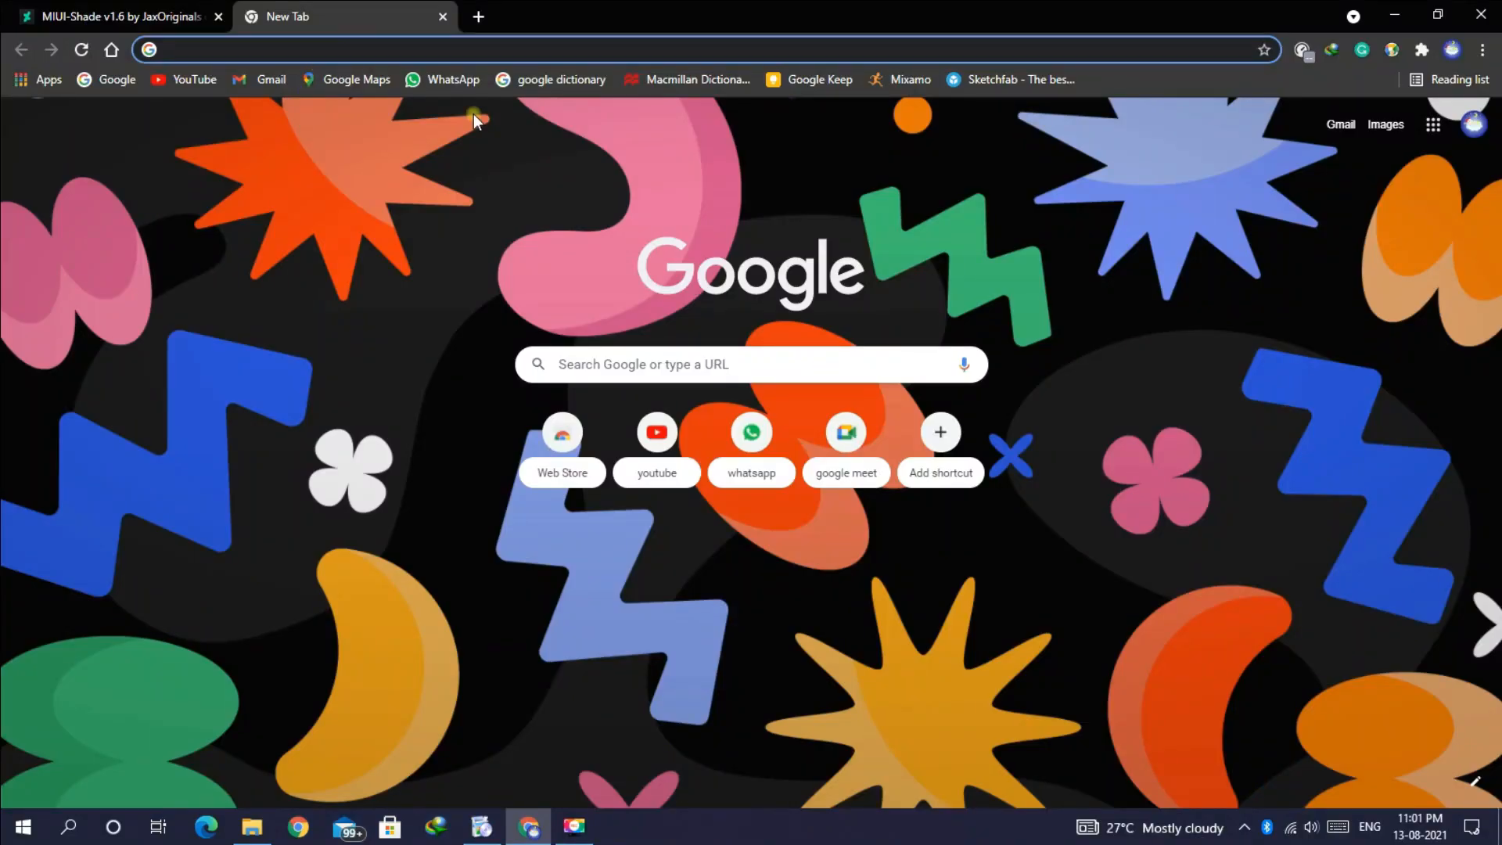
{"action": "left_click", "coordinate": [749, 365]}
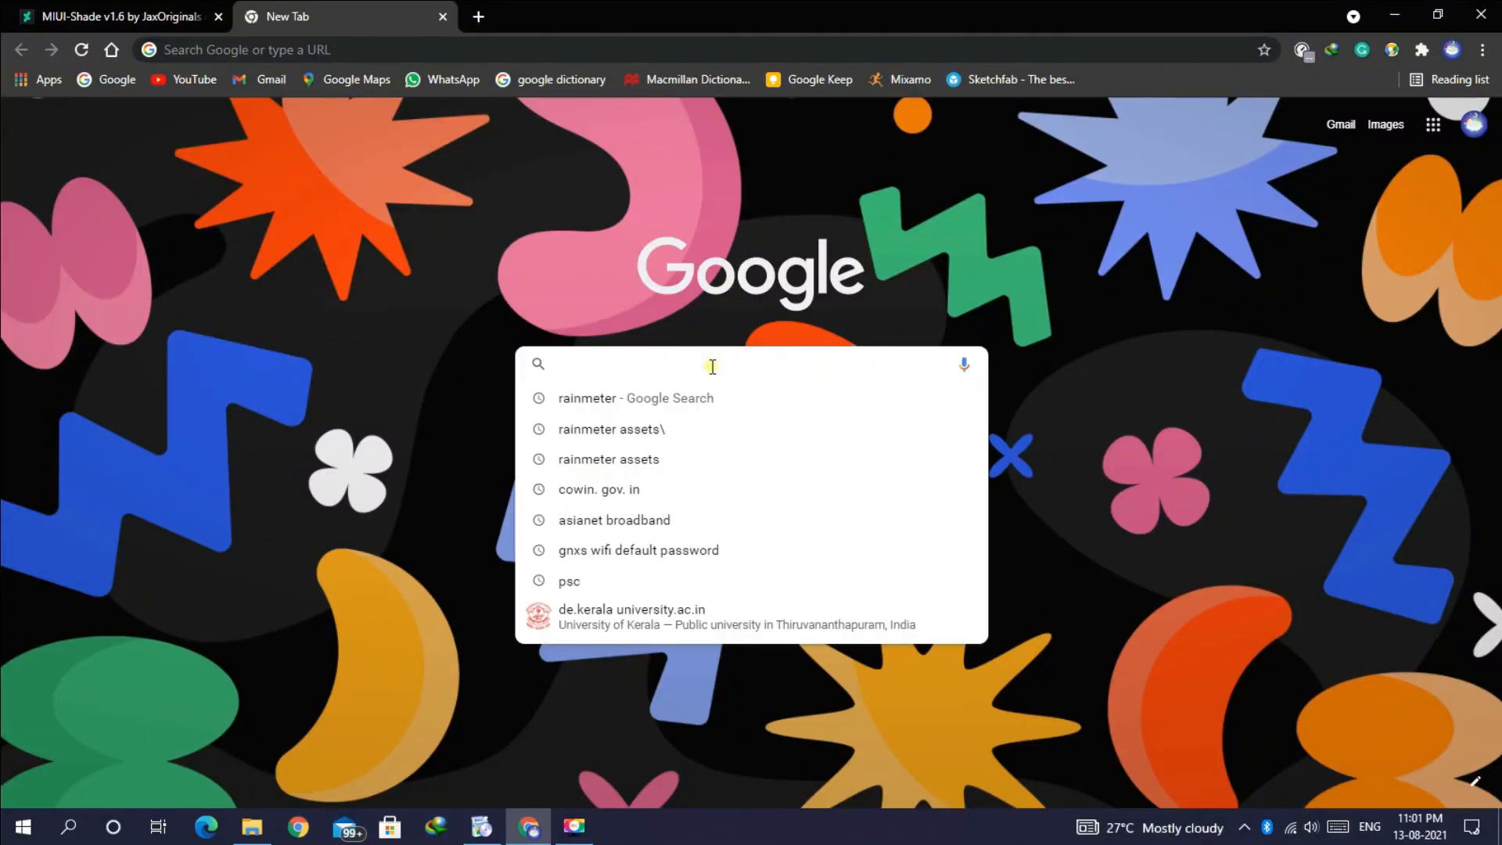
{"action": "type", "text": "rainmeter"}
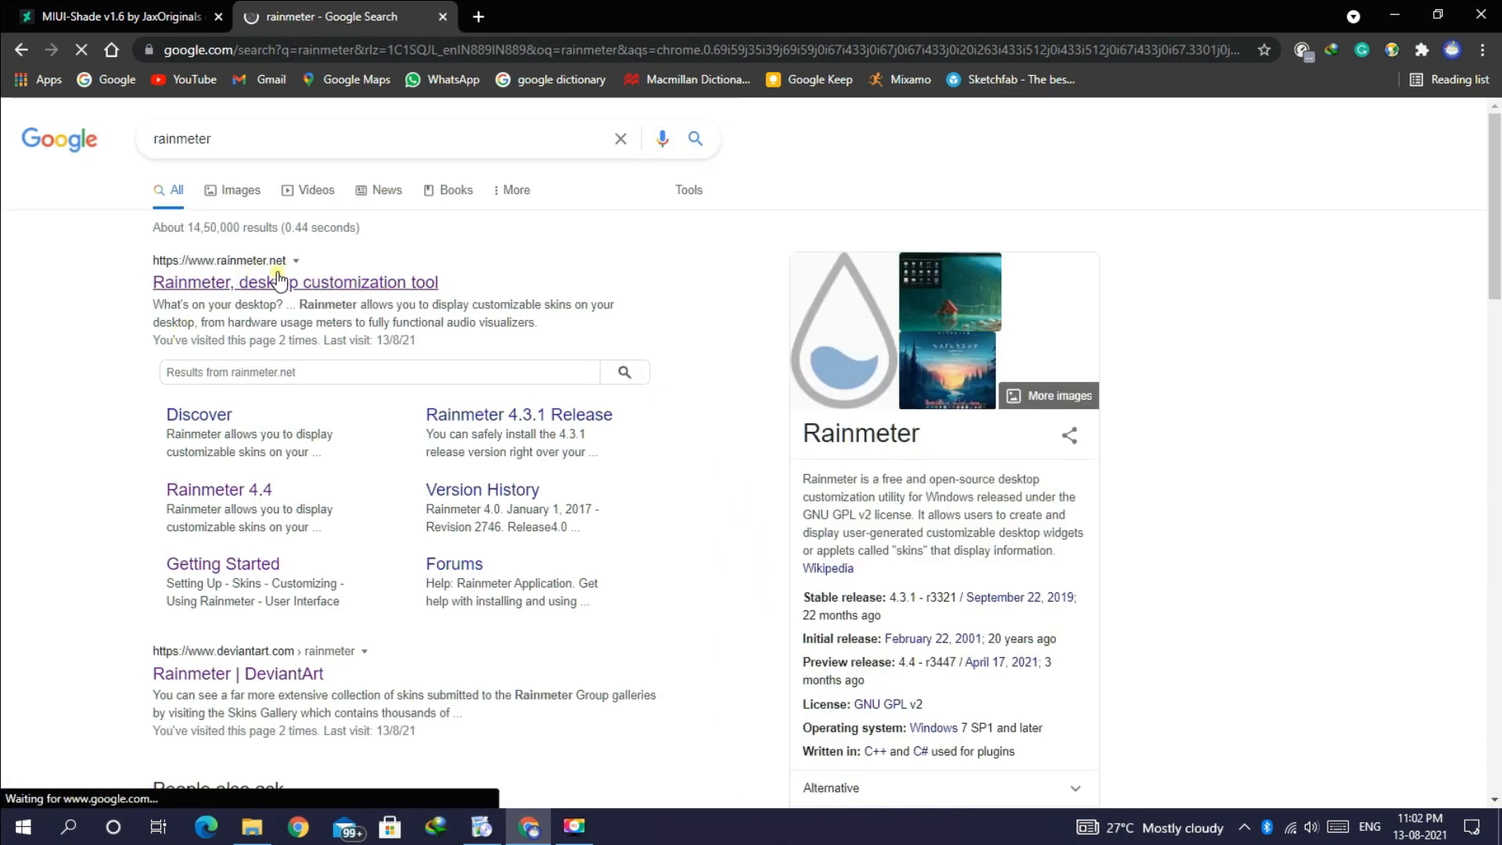
From rainmeter.net, download the Rainmeter-4.4-r3508-beta.exe installer into Downloads\Programs.
{"action": "left_click", "coordinate": [296, 282]}
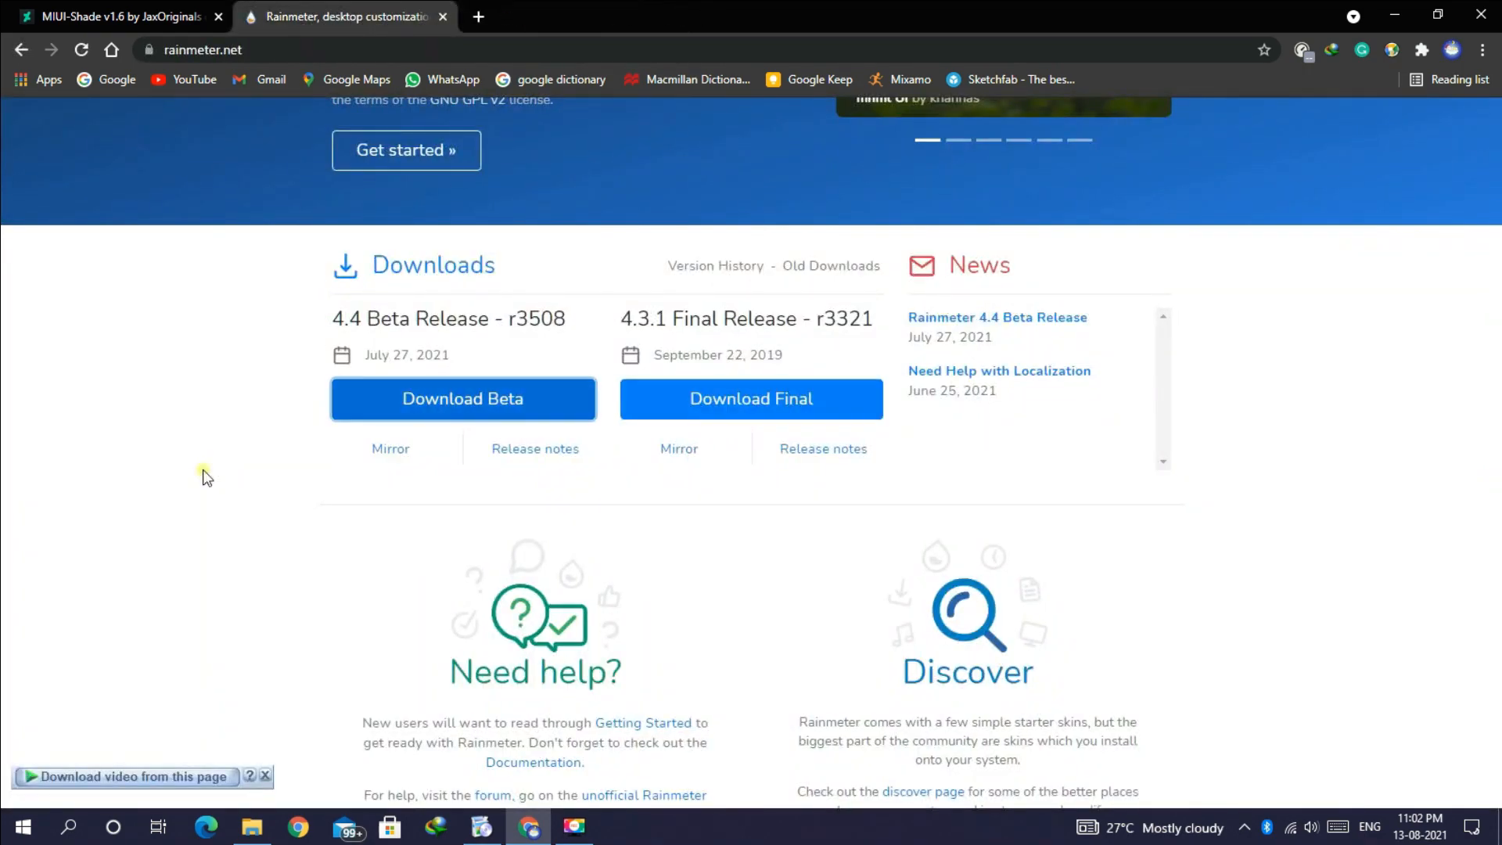
{"action": "left_click", "coordinate": [463, 399]}
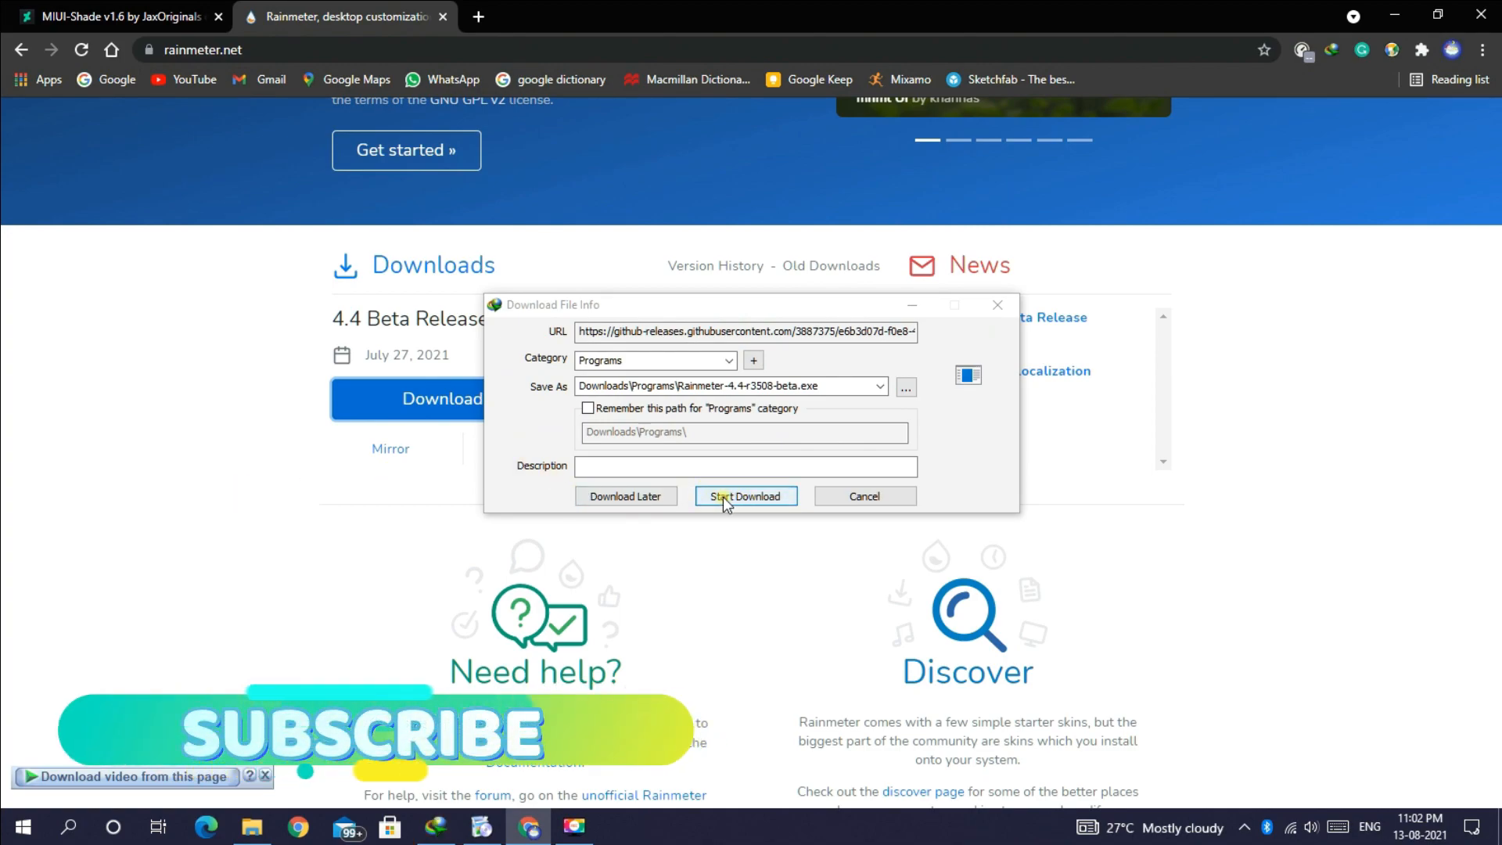
{"action": "left_click", "coordinate": [745, 496]}
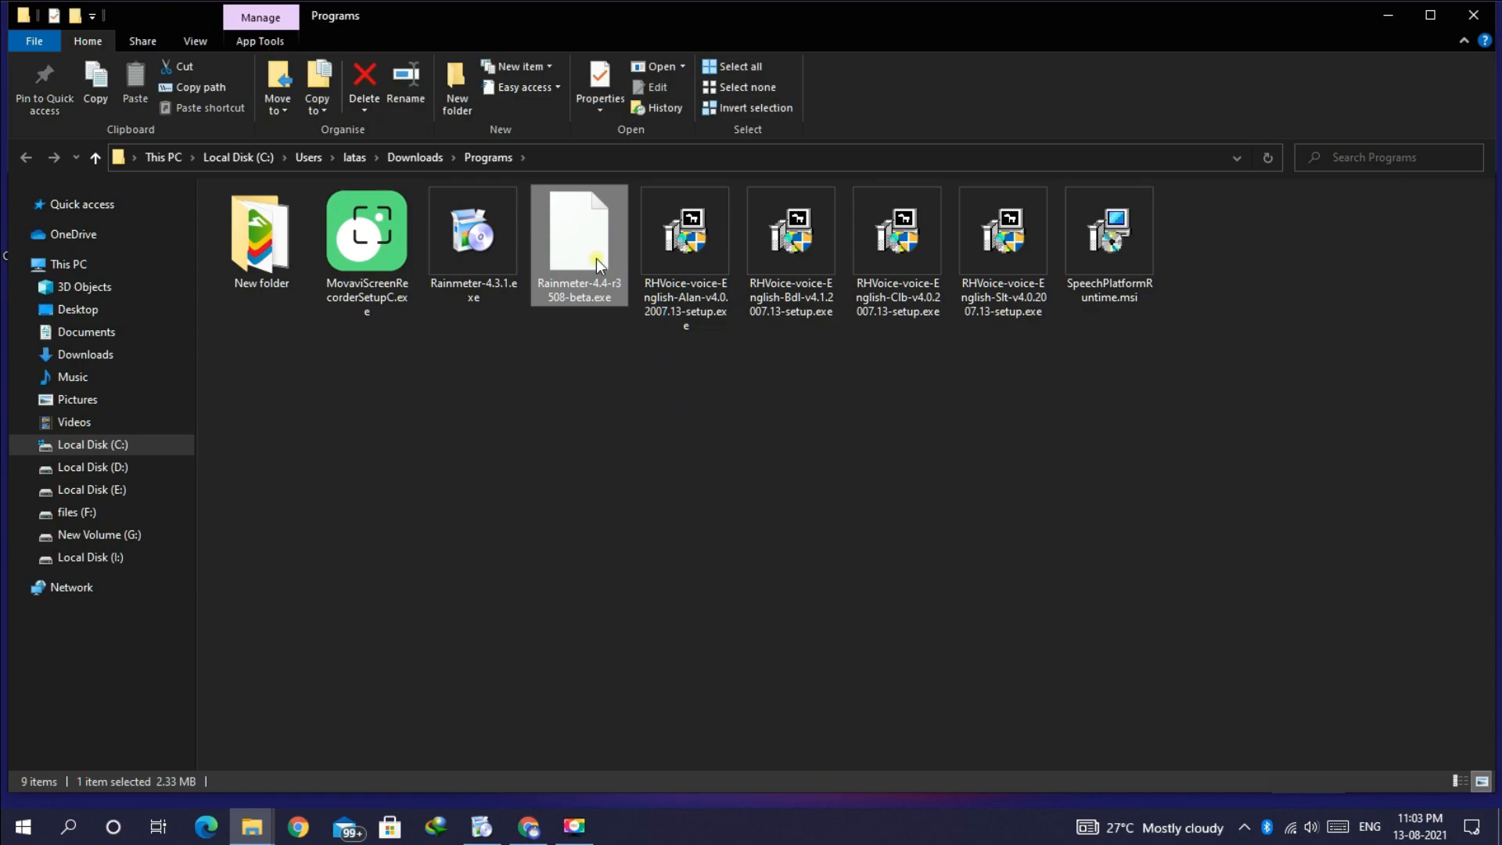
Run the 4.4 beta installer in English with default options, allow UAC, and finish with Rainmeter launched.
{"action": "double_click", "coordinate": [579, 234]}
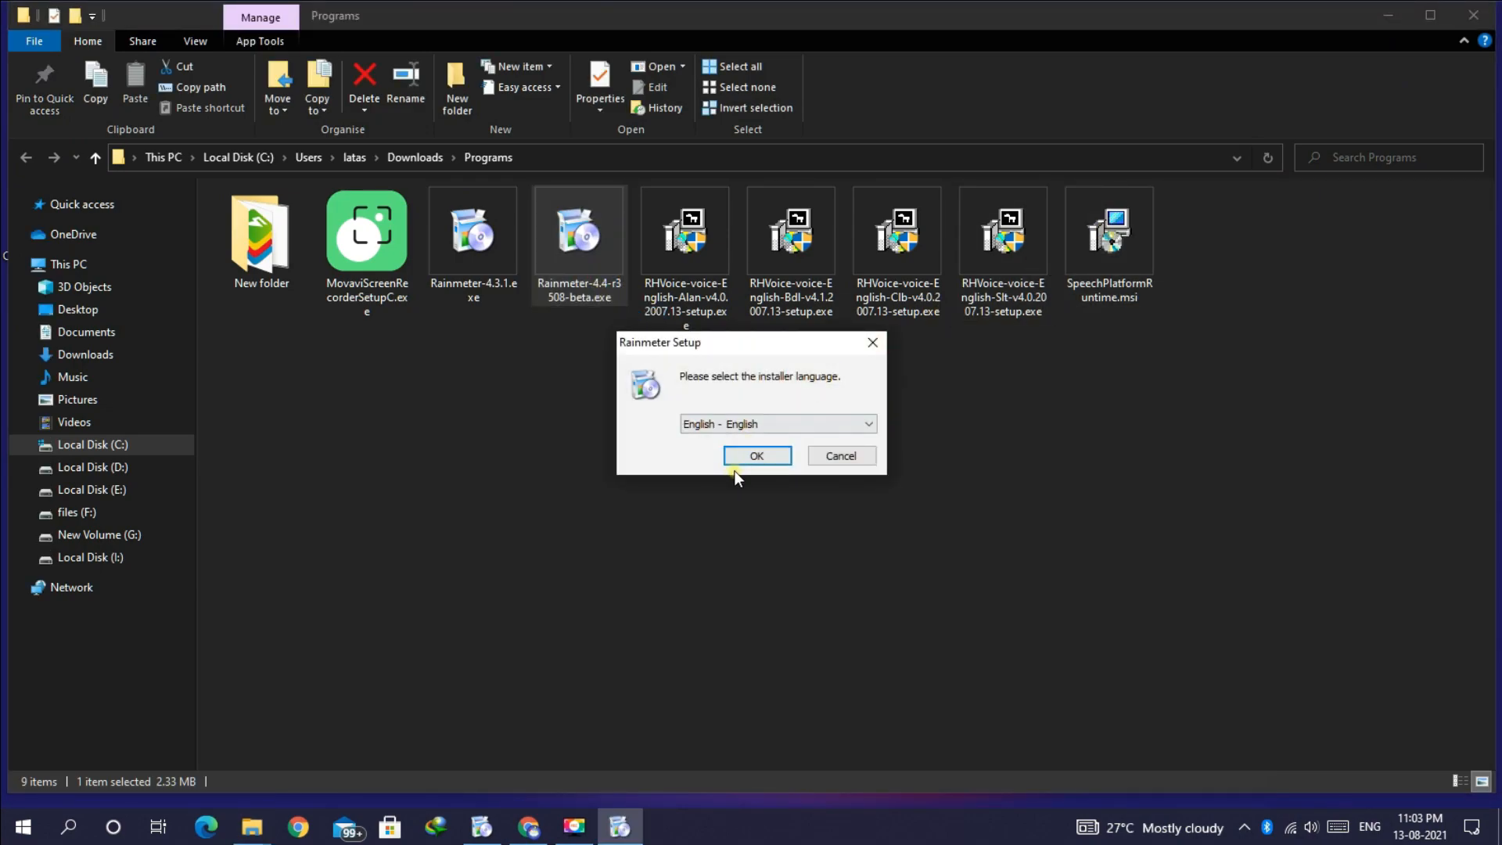
{"action": "left_click", "coordinate": [756, 455]}
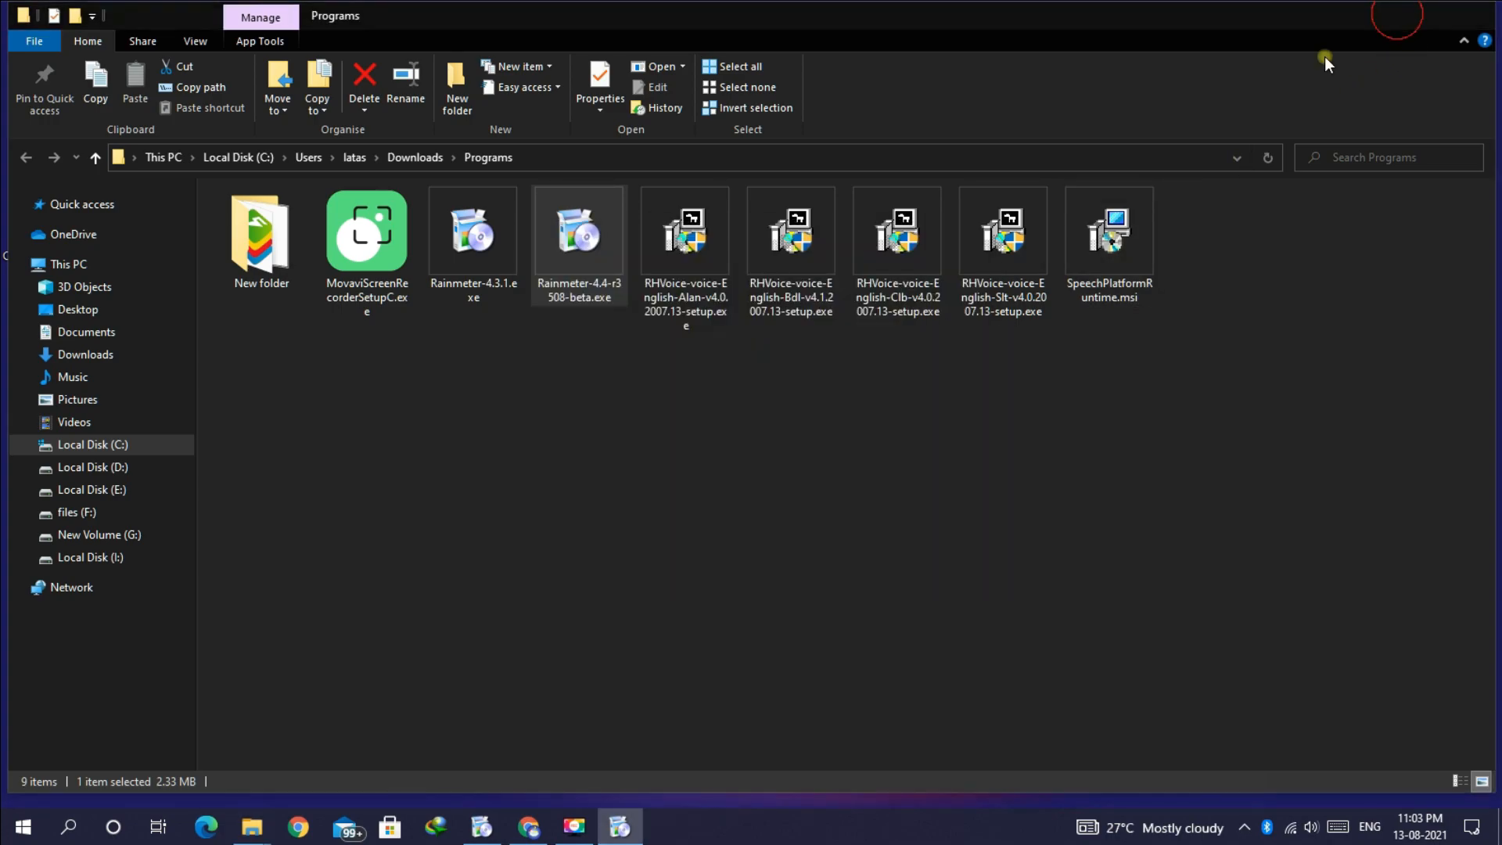
{"action": "double_click", "coordinate": [577, 230]}
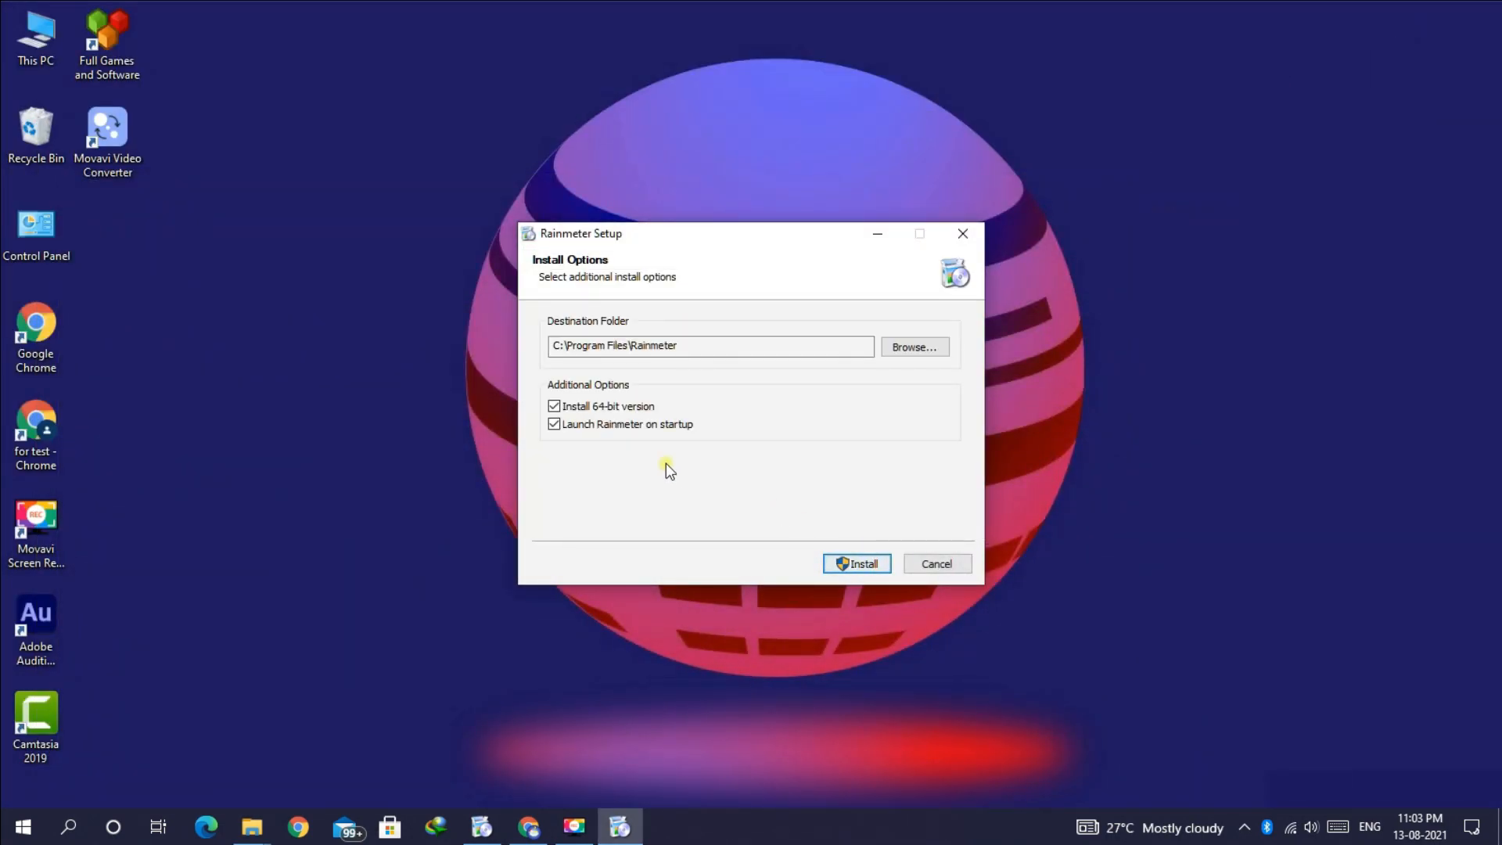
{"action": "left_click", "coordinate": [856, 564]}
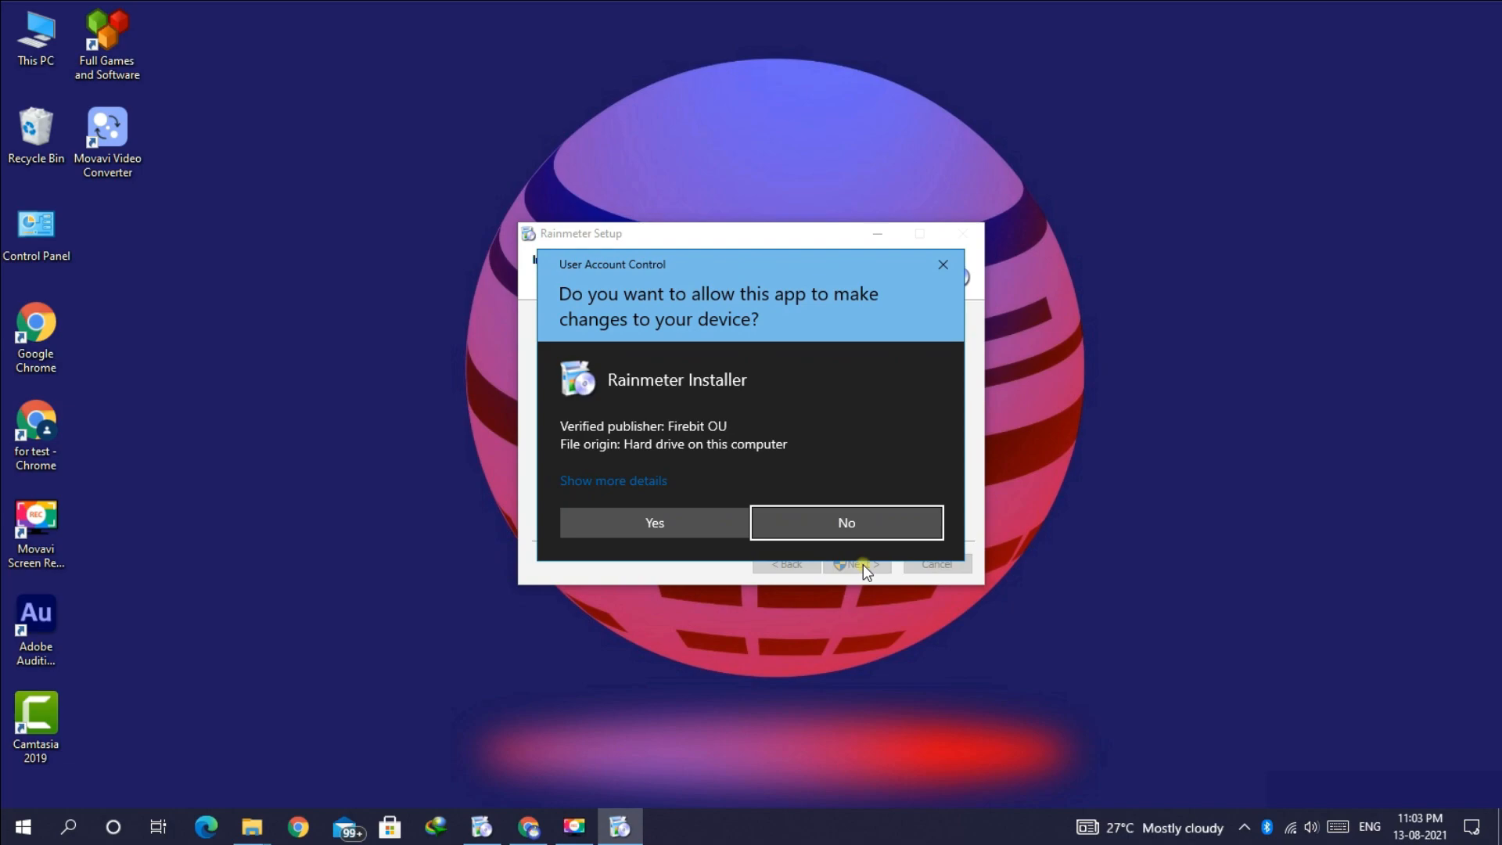
{"action": "left_click", "coordinate": [654, 523]}
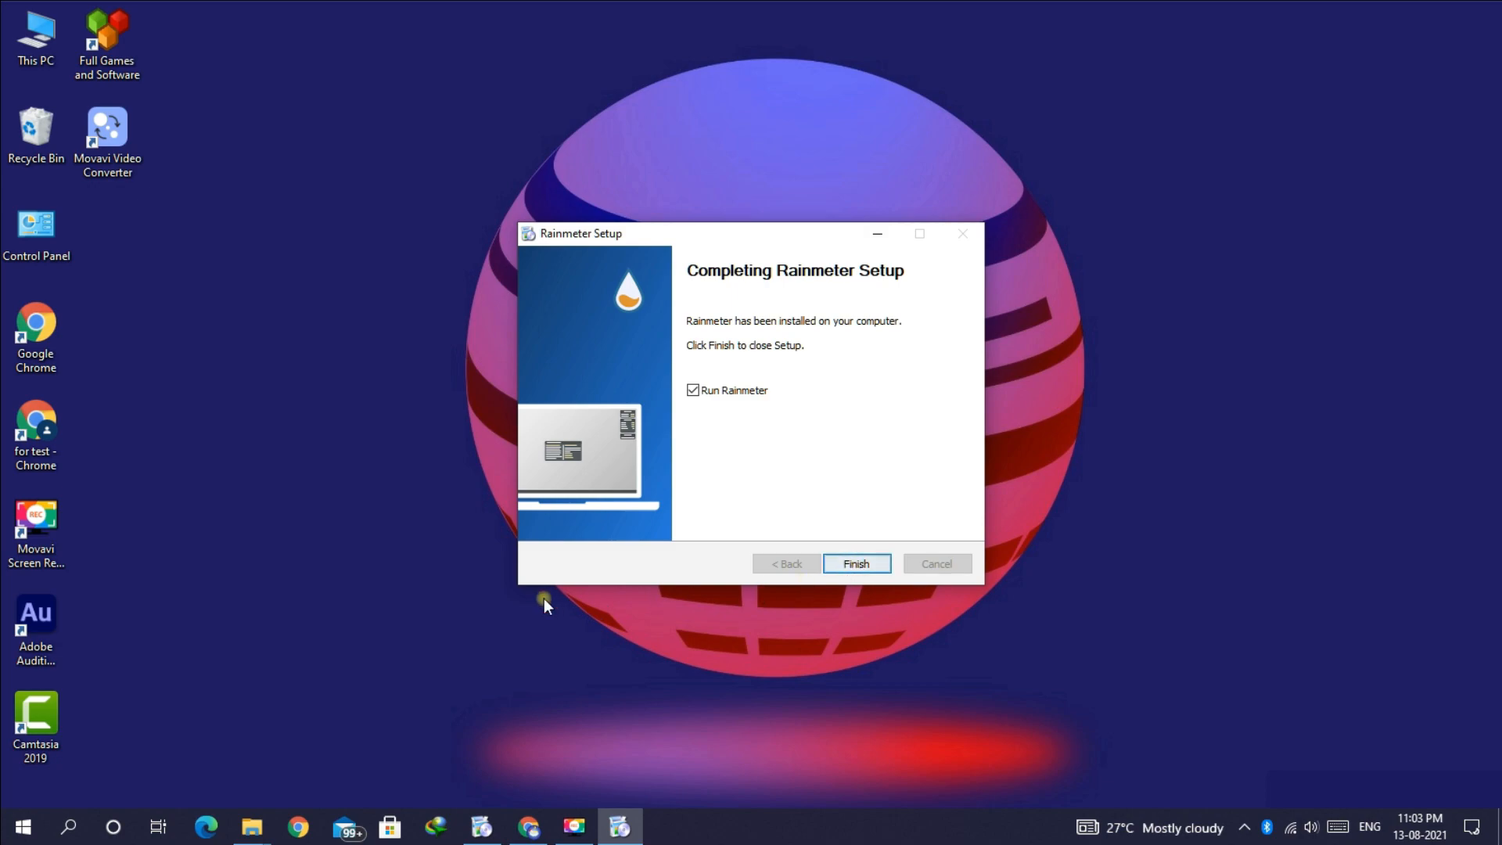
{"action": "left_click", "coordinate": [856, 563]}
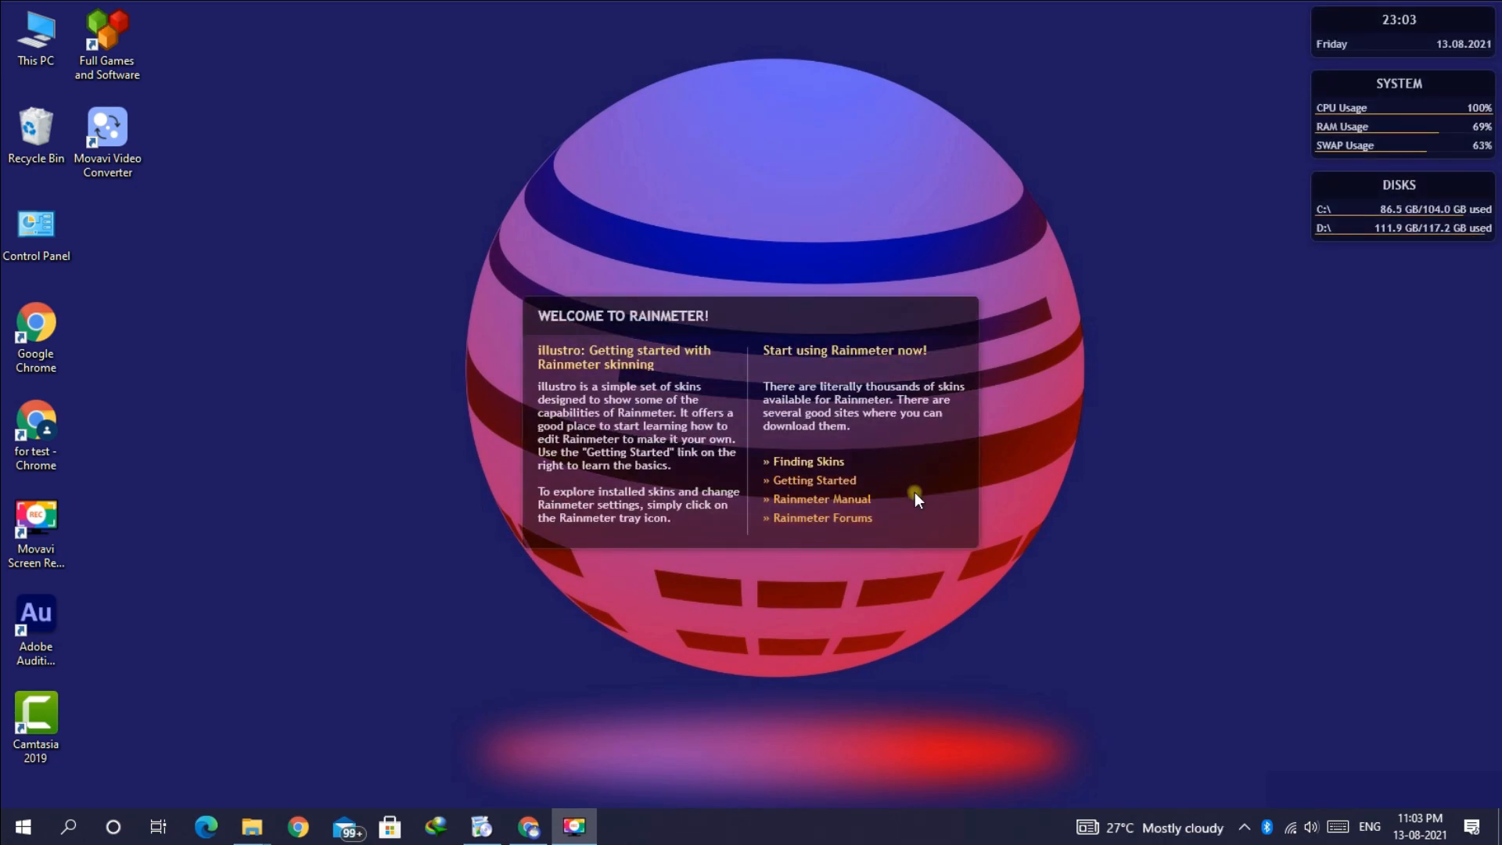
Unload the illustro welcome, clock, system and disk skins from the desktop.
{"action": "right_click", "coordinate": [916, 498]}
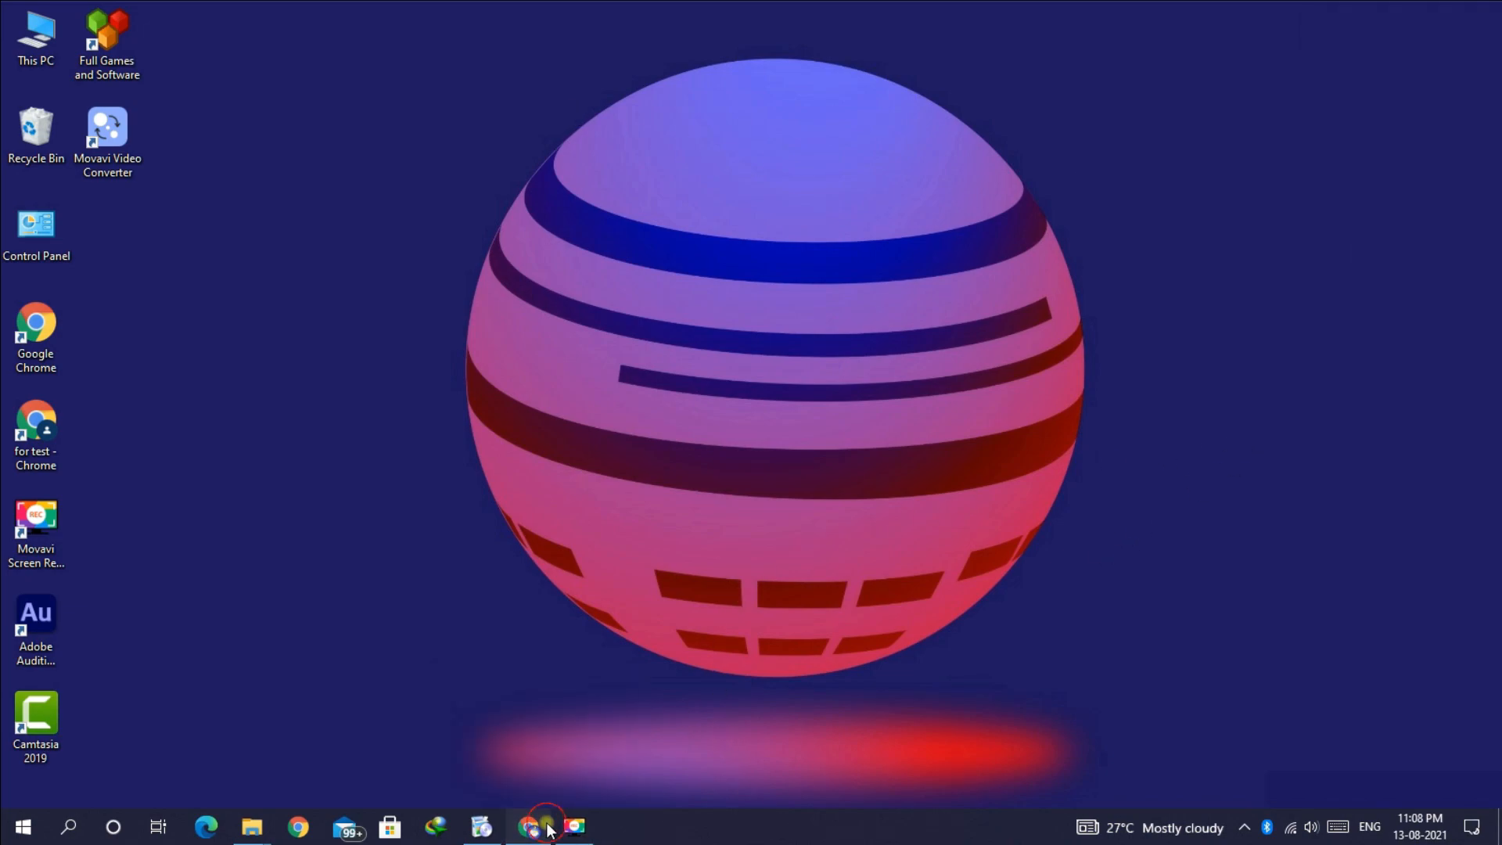
Download the Windows 11 Start Menu skin from DeviantArt and show it in the Downloads folder.
{"action": "left_click", "coordinate": [546, 826]}
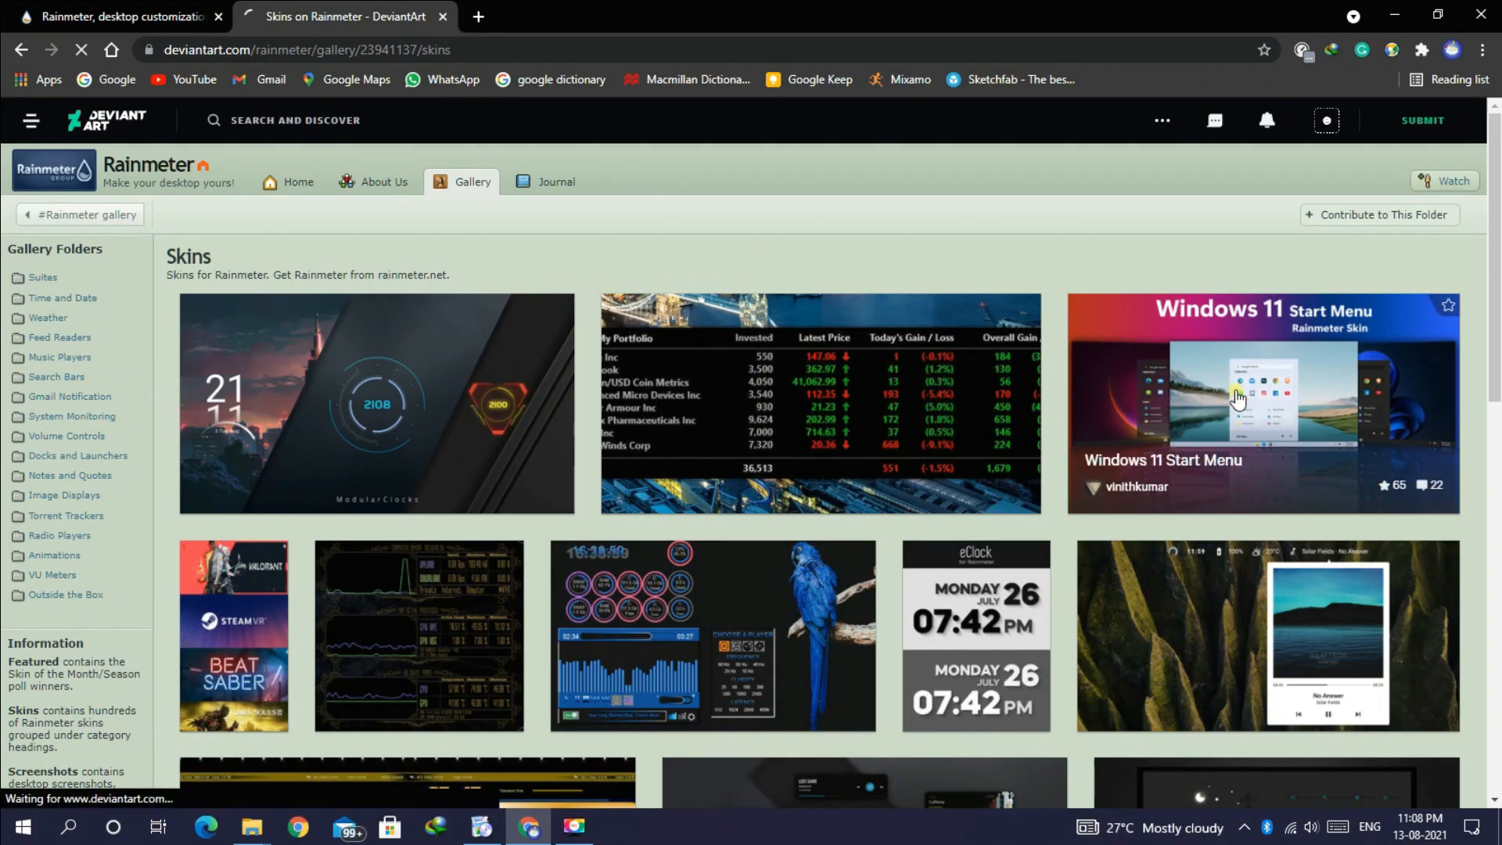
{"action": "left_click", "coordinate": [1261, 398]}
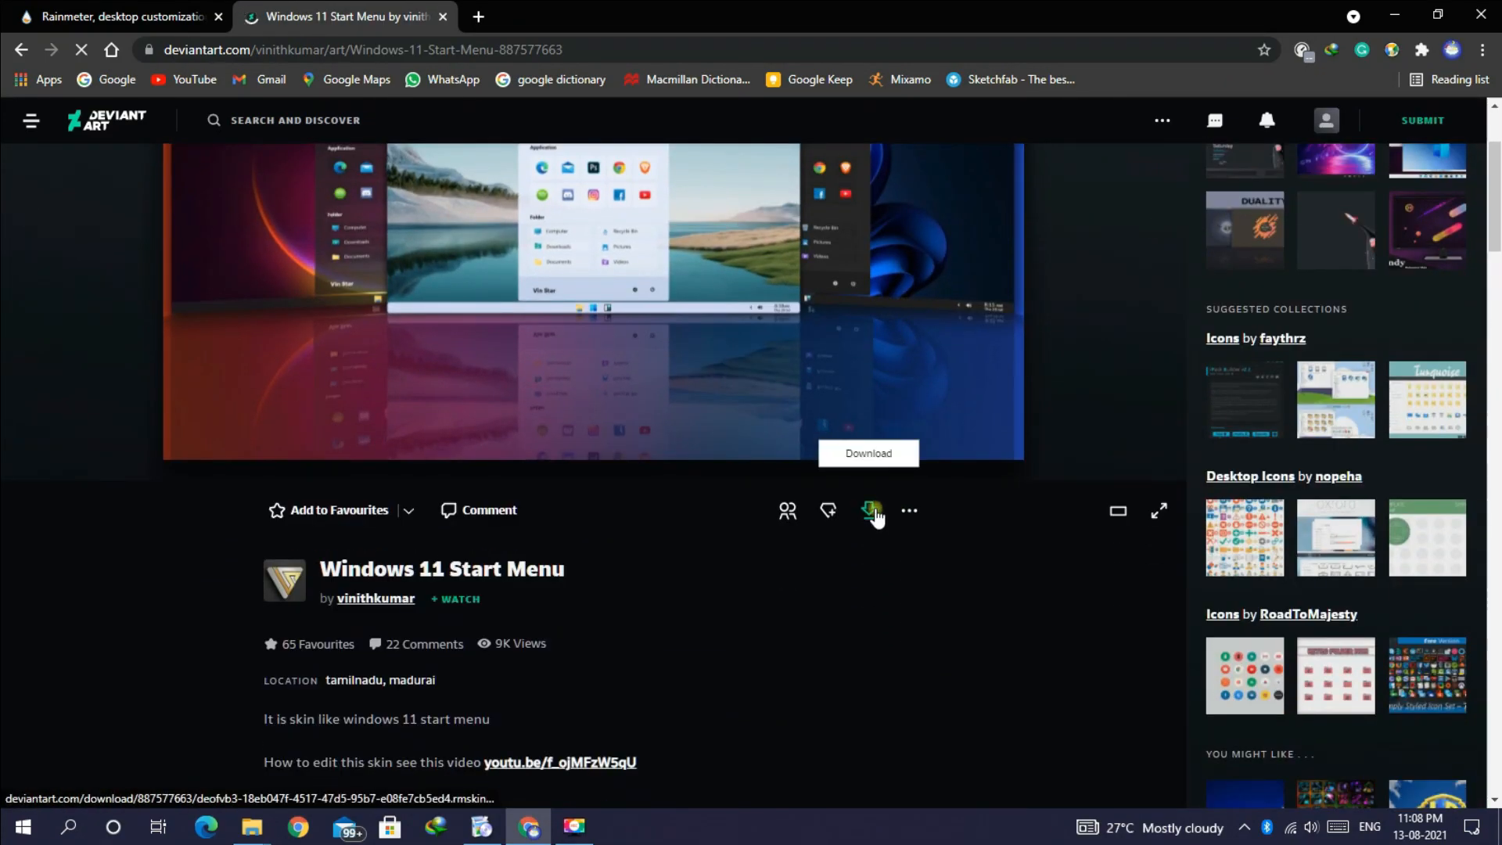
{"action": "left_click", "coordinate": [868, 510]}
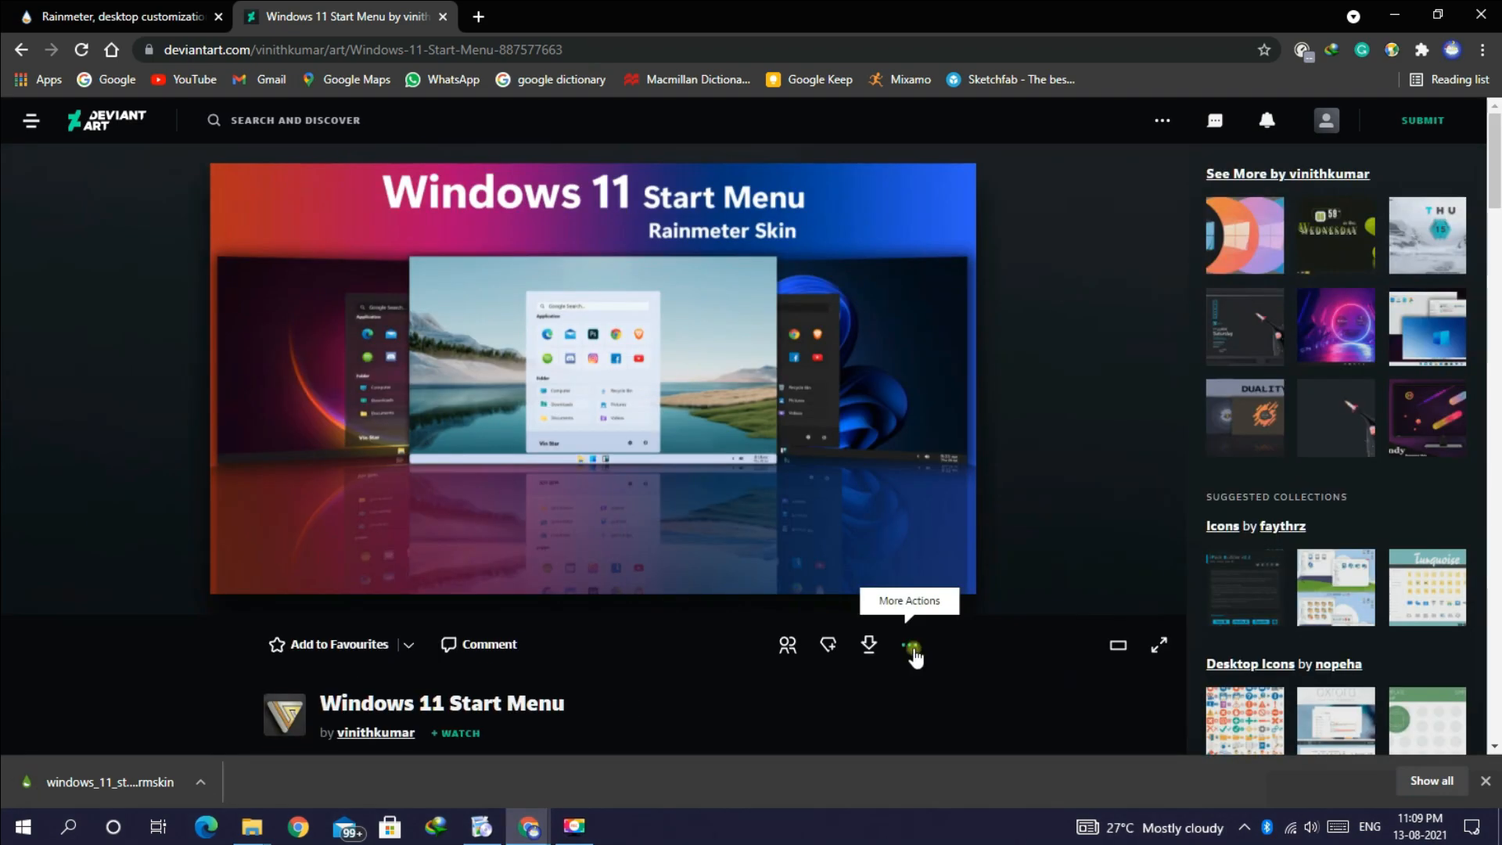
{"action": "left_click", "coordinate": [200, 783]}
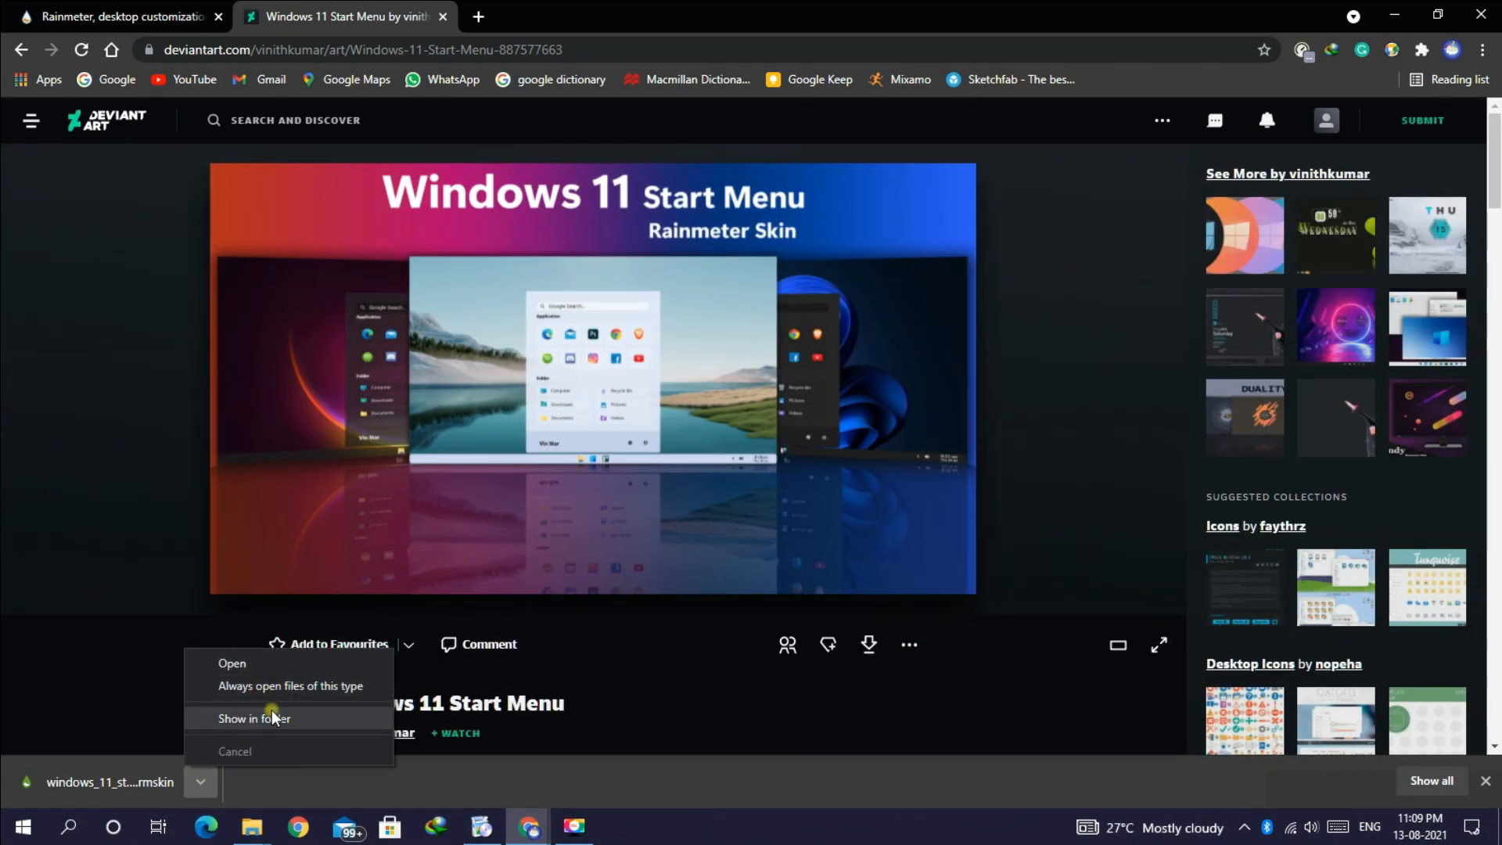
{"action": "left_click", "coordinate": [253, 719]}
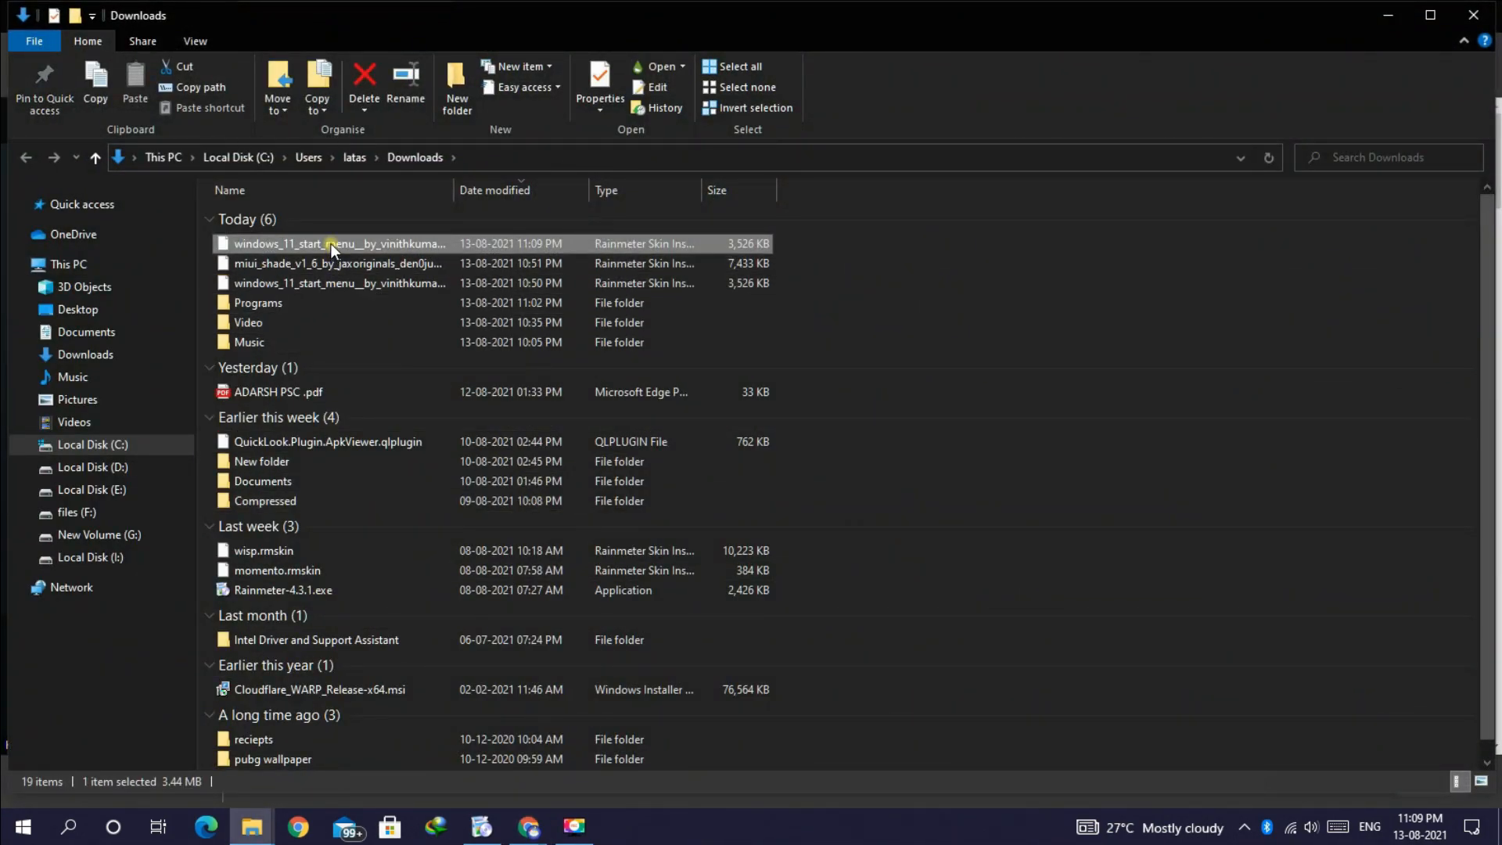
Install the downloaded Windows 11 Start Menu skin and set its setup to a 12-hour clock.
{"action": "double_click", "coordinate": [338, 243]}
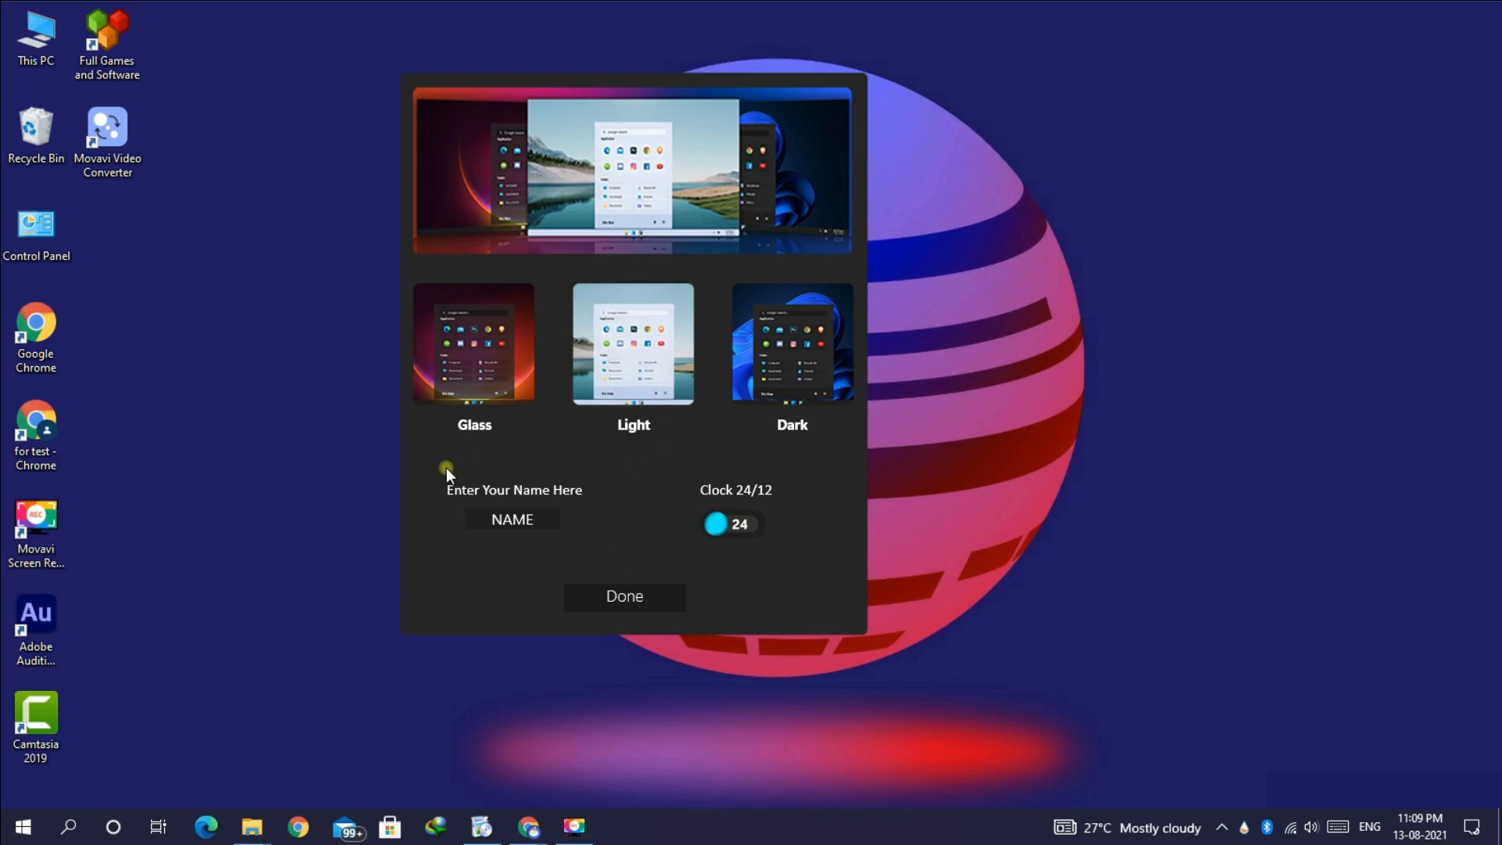
{"action": "left_click", "coordinate": [791, 343]}
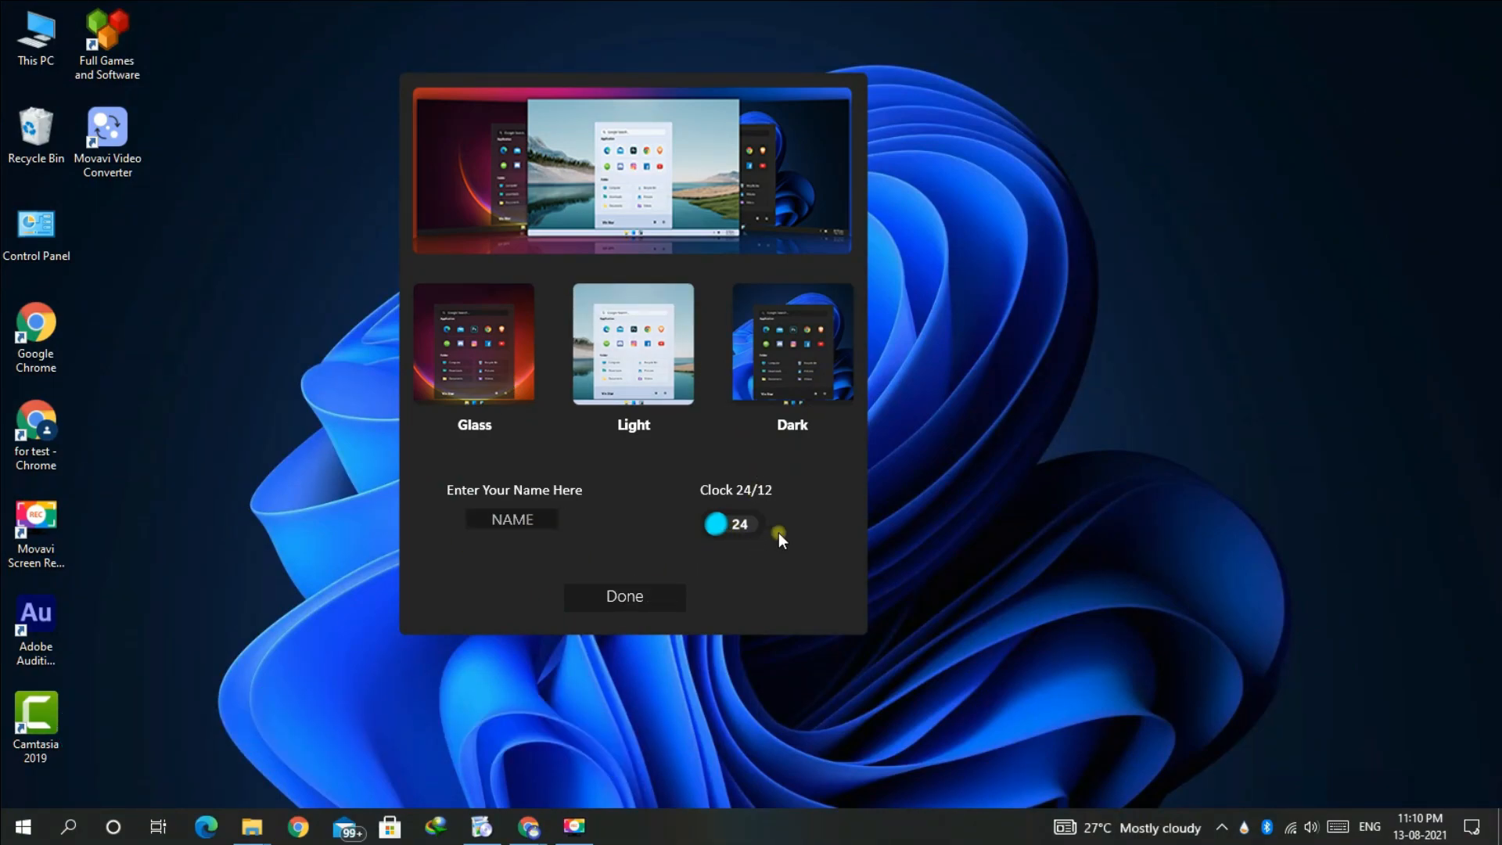
{"action": "left_click", "coordinate": [732, 524]}
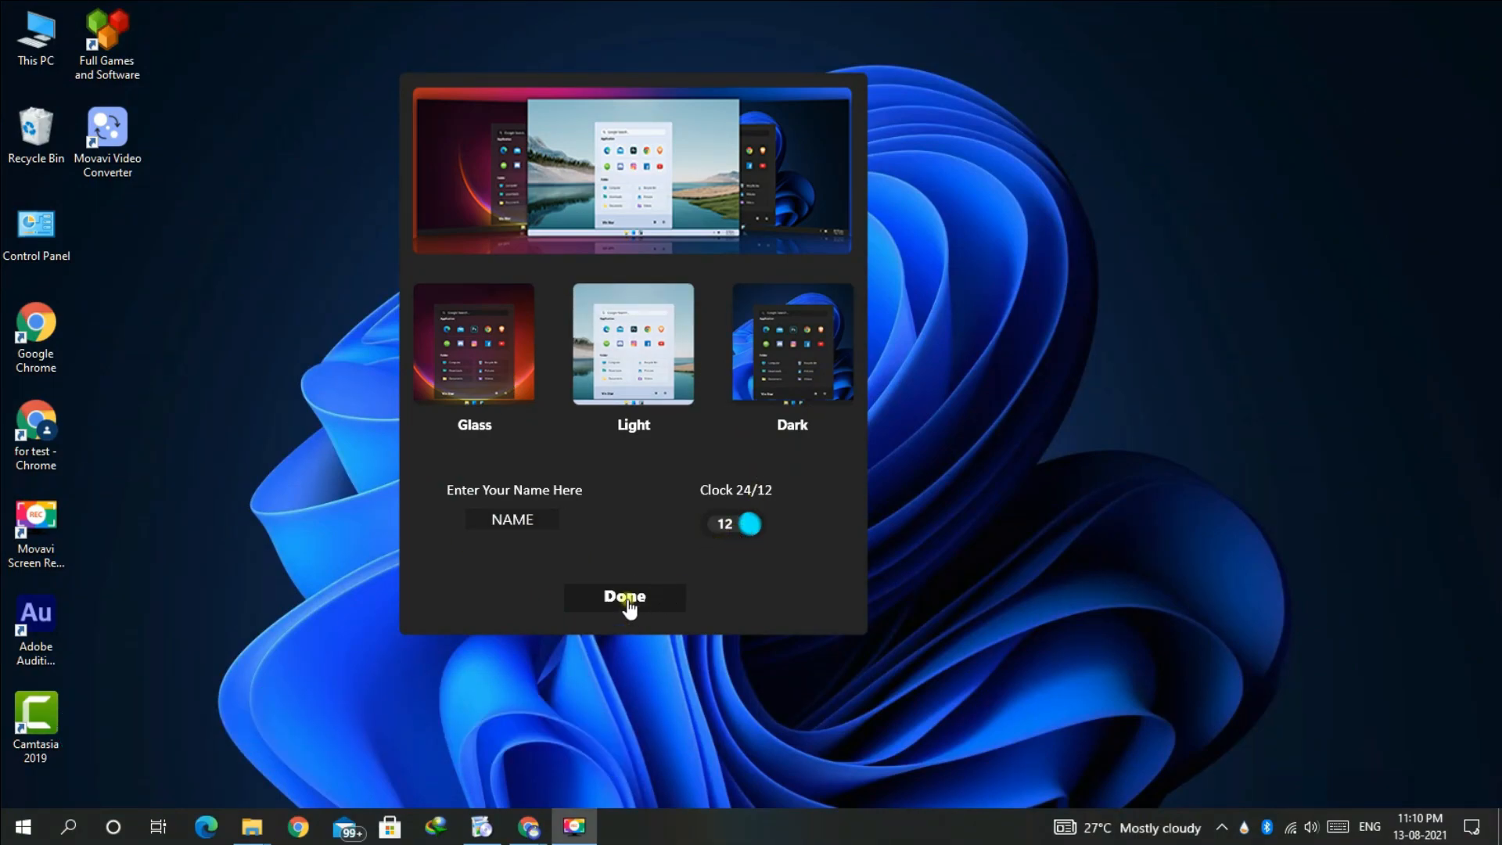
{"action": "left_click", "coordinate": [625, 596]}
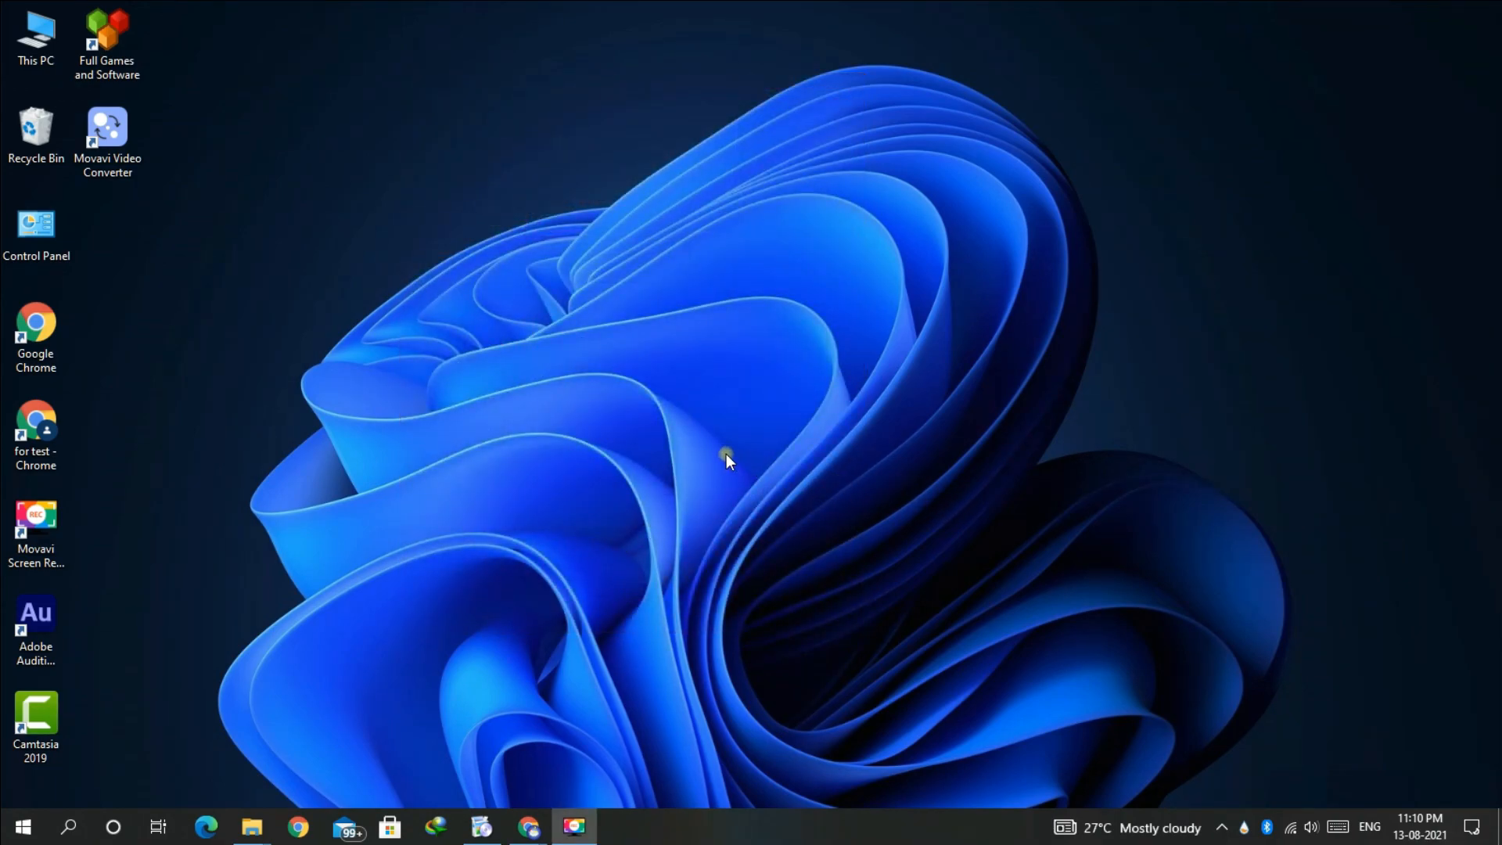
{"action": "mouse_move", "coordinate": [1223, 829]}
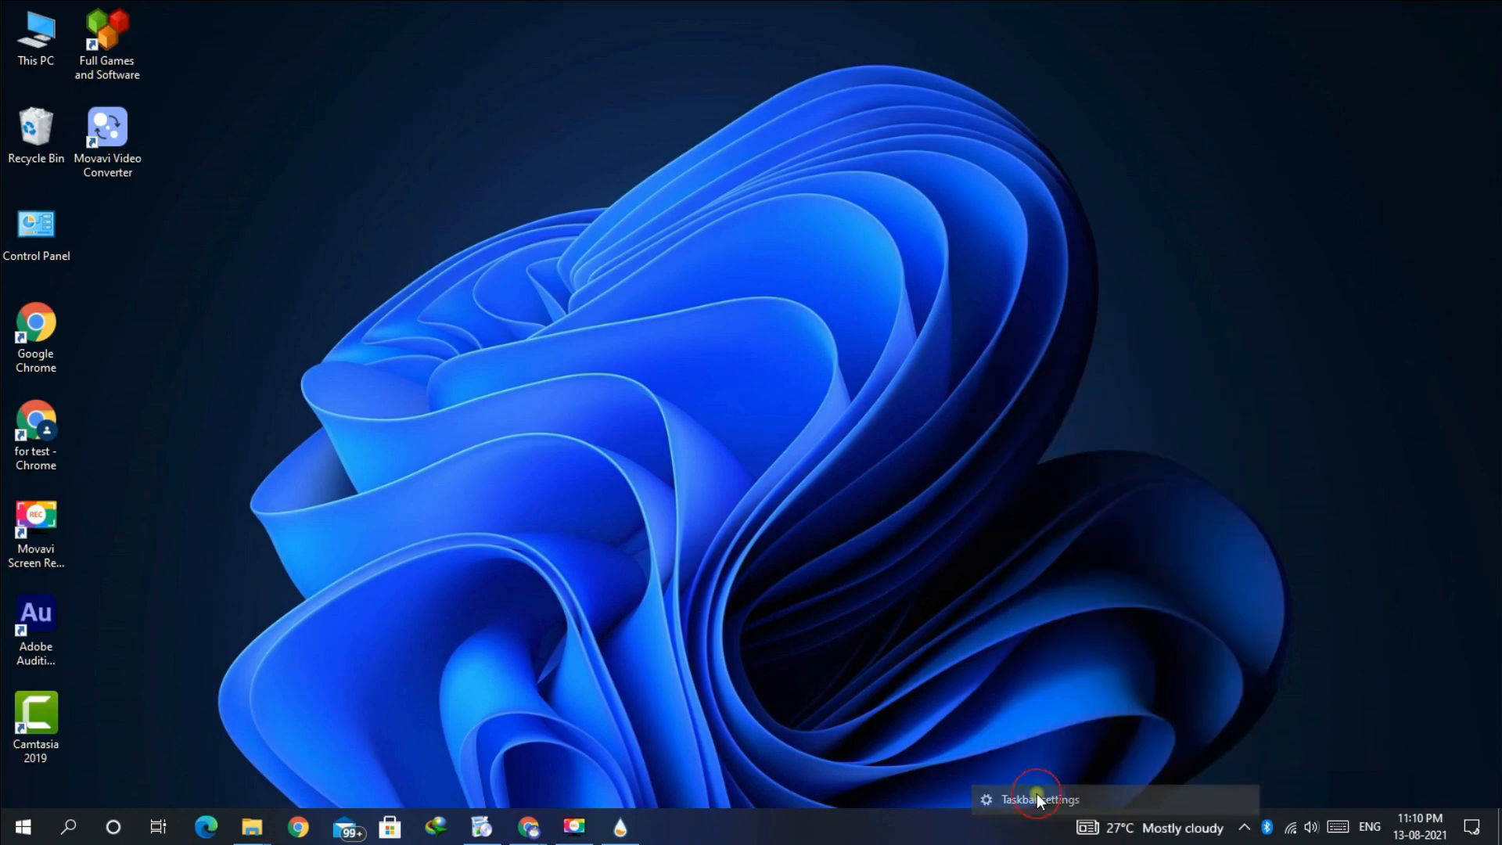
Turn on 'Automatically hide the taskbar in desktop mode' in Taskbar settings.
{"action": "left_click", "coordinate": [1040, 799]}
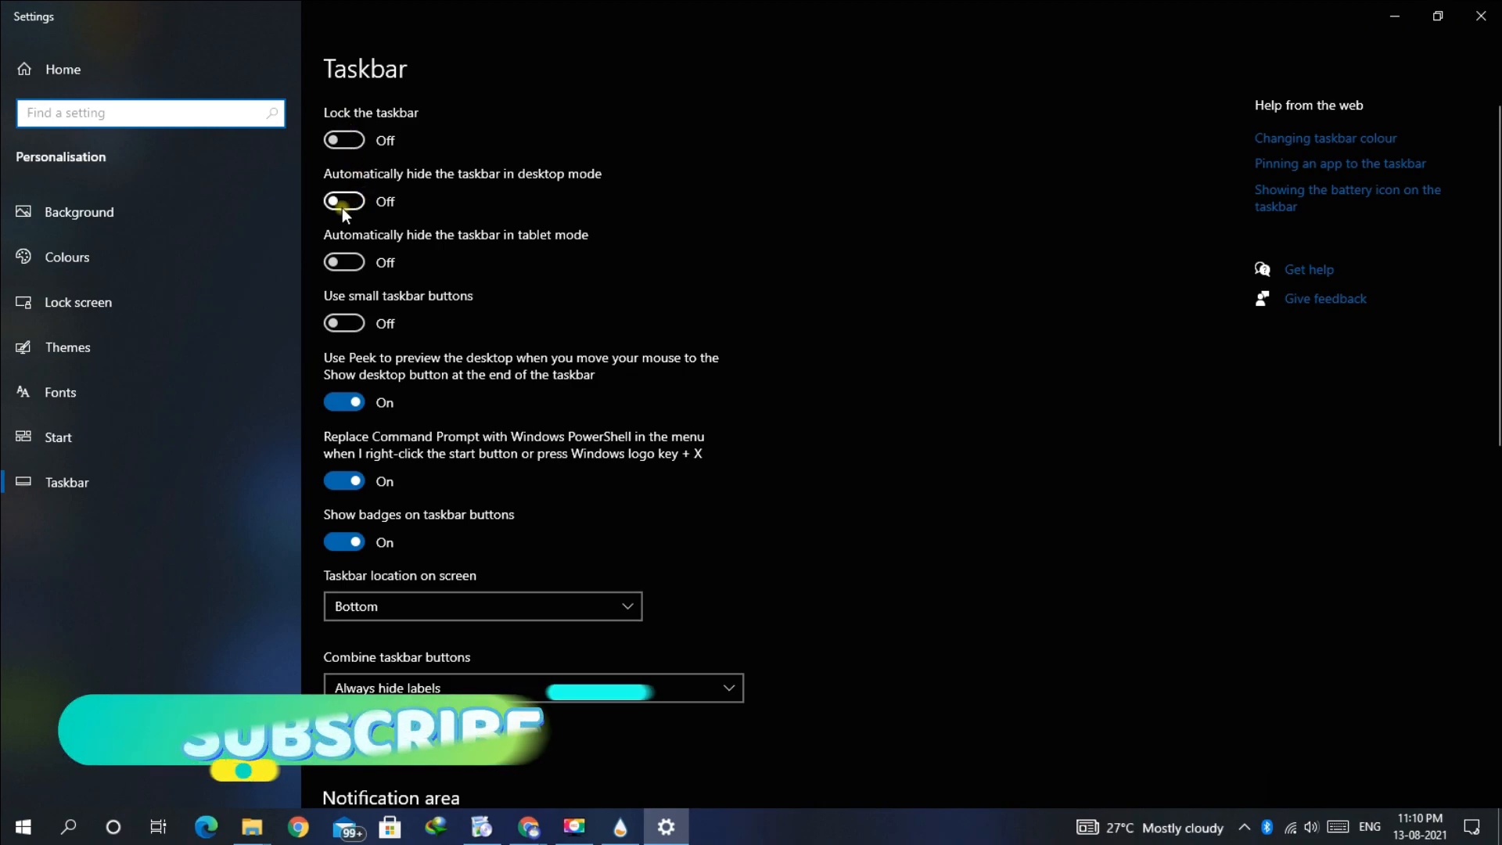
{"action": "left_click", "coordinate": [343, 202]}
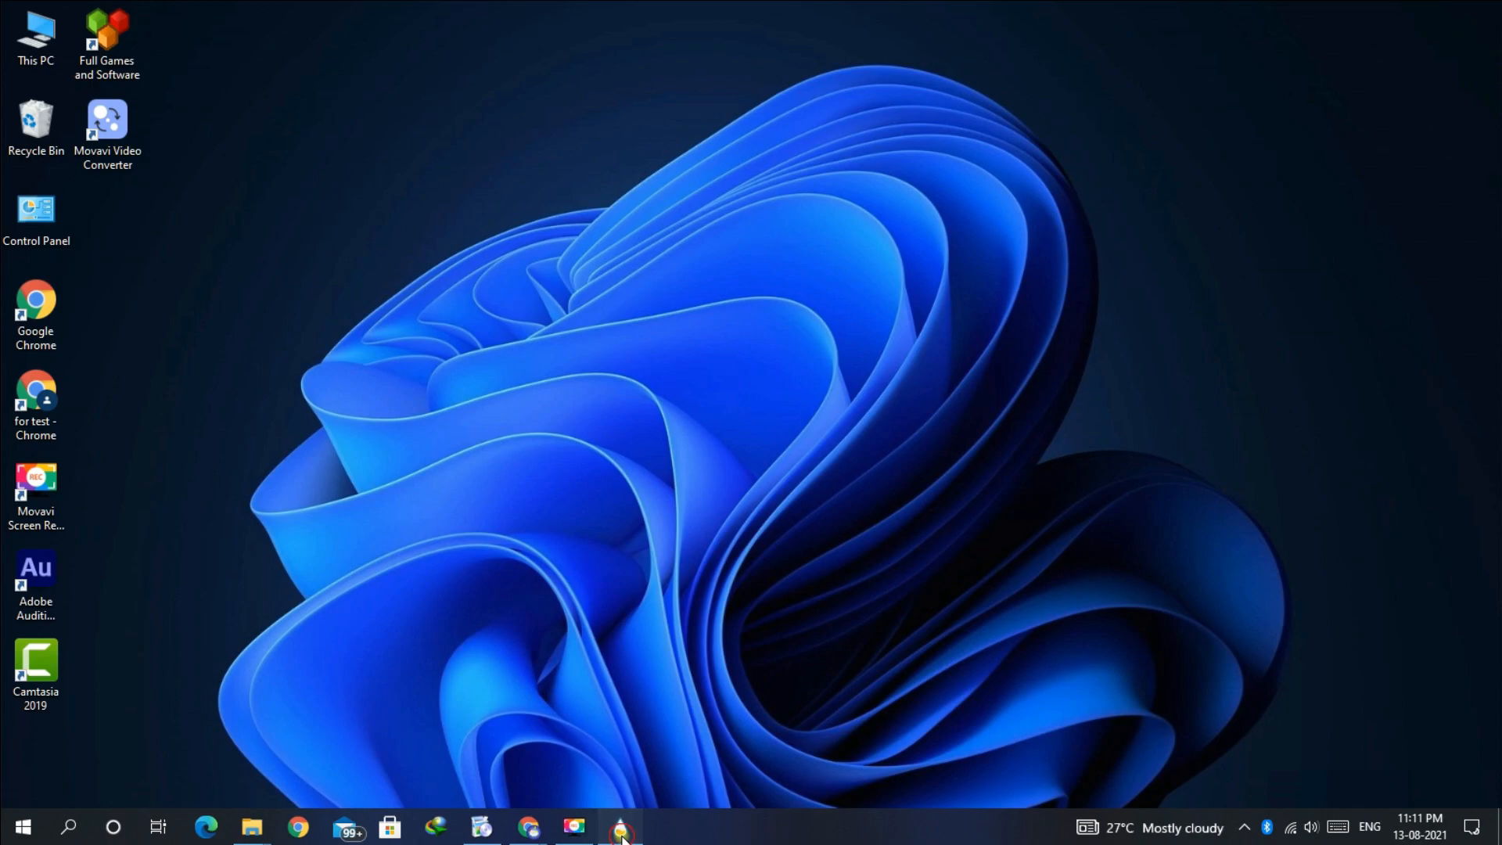
In Manage Rainmeter, load the TaskBar G.ini skin and confirm its setup.
{"action": "left_click", "coordinate": [621, 826]}
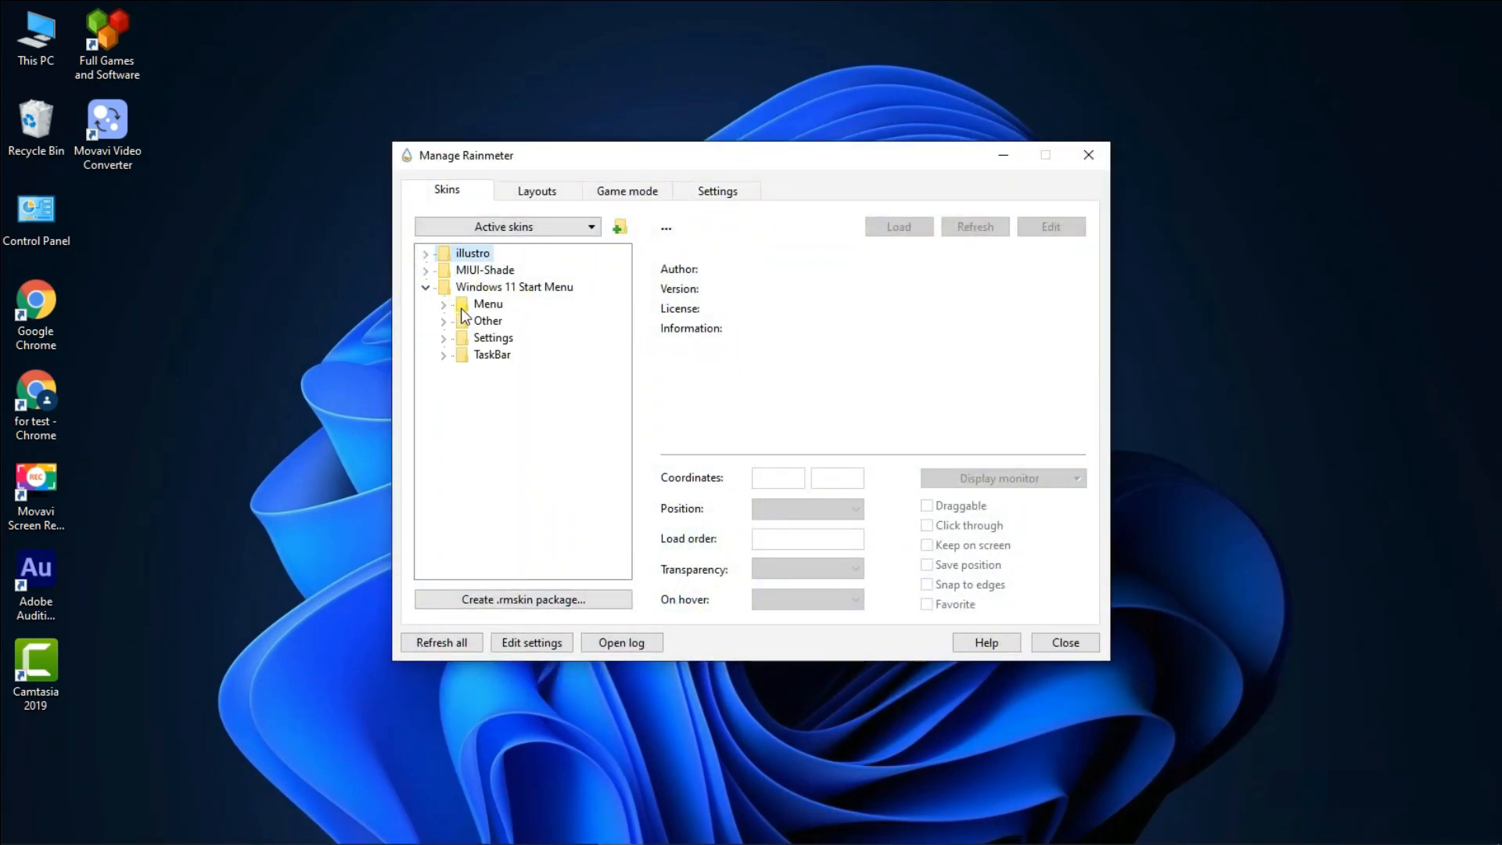
{"action": "left_click", "coordinate": [443, 355]}
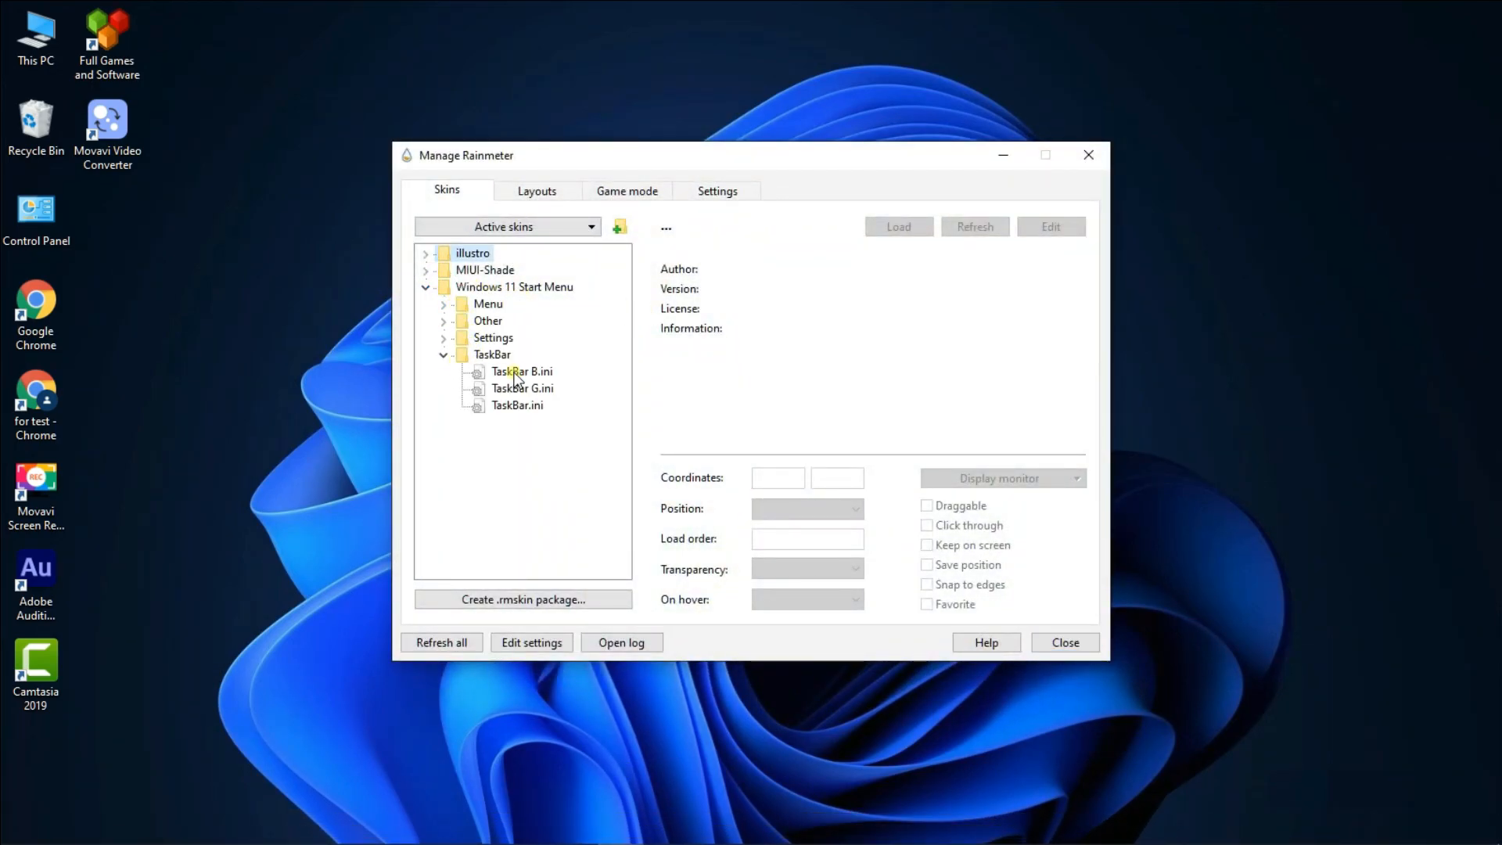
{"action": "left_click", "coordinate": [523, 371]}
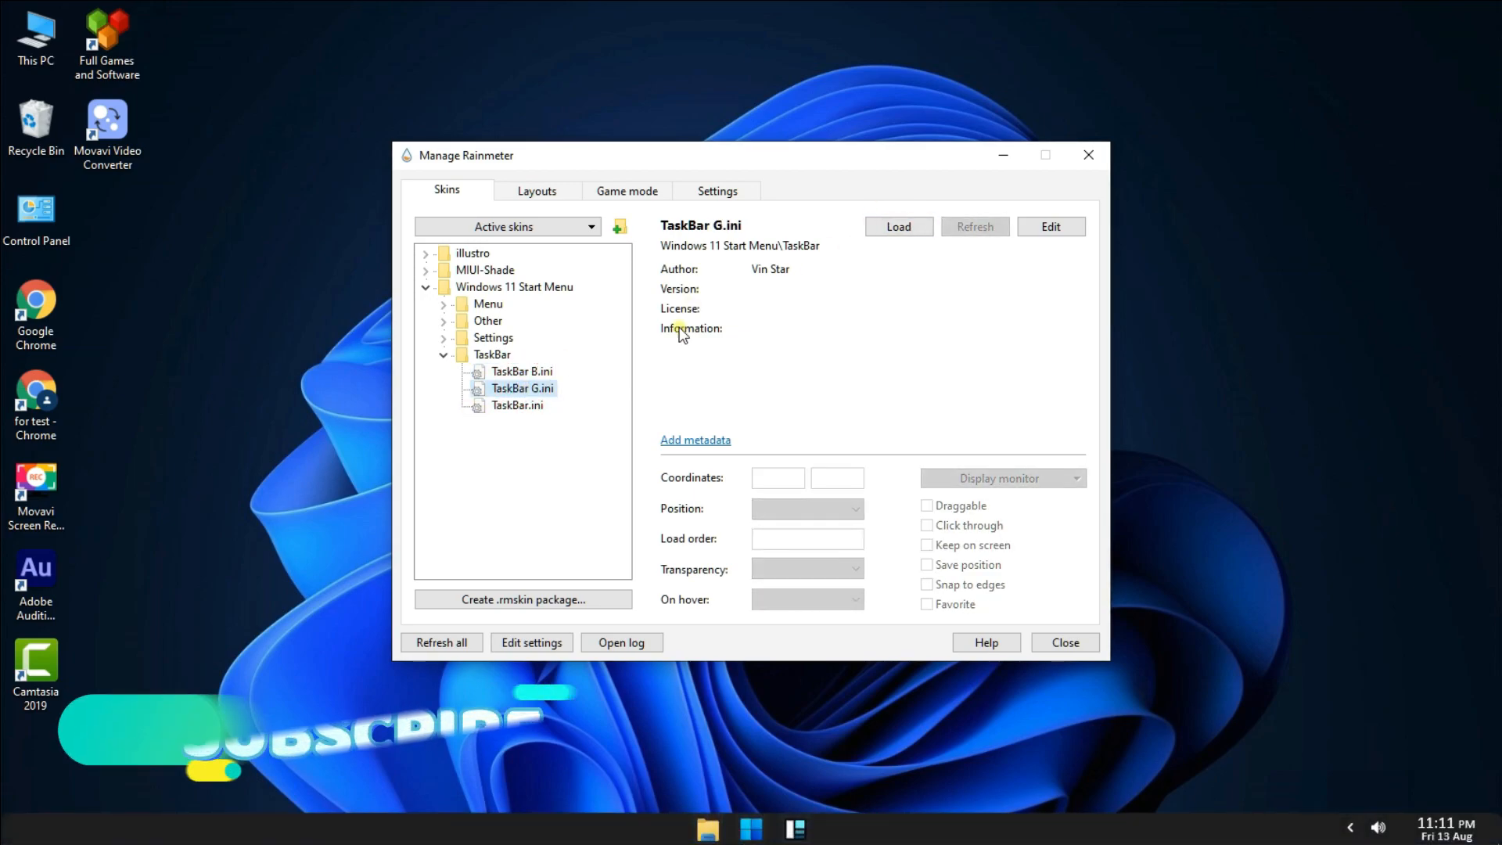
{"action": "left_click", "coordinate": [516, 404]}
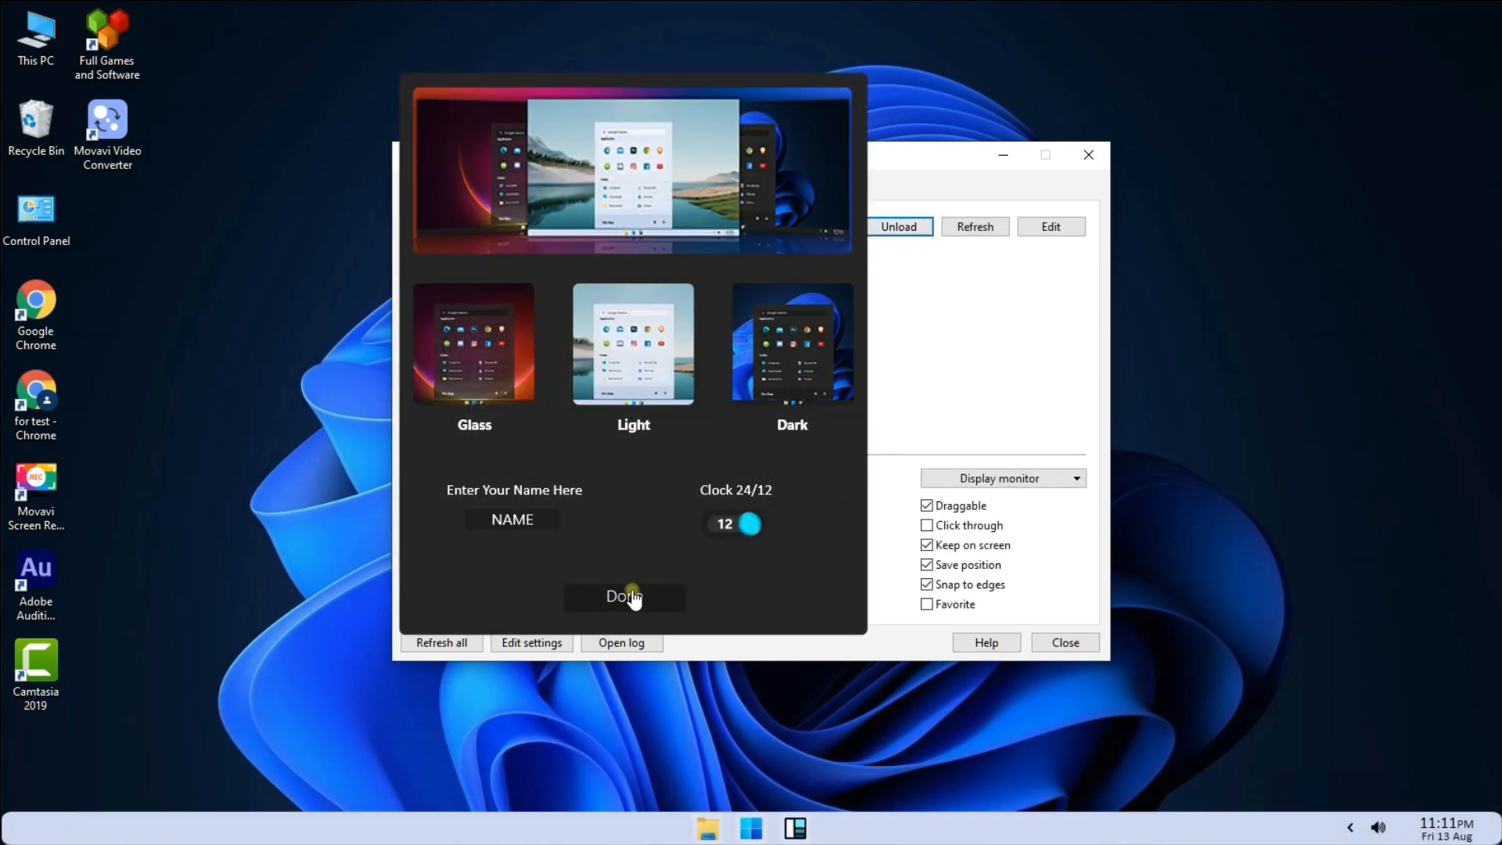
{"action": "left_click", "coordinate": [625, 597]}
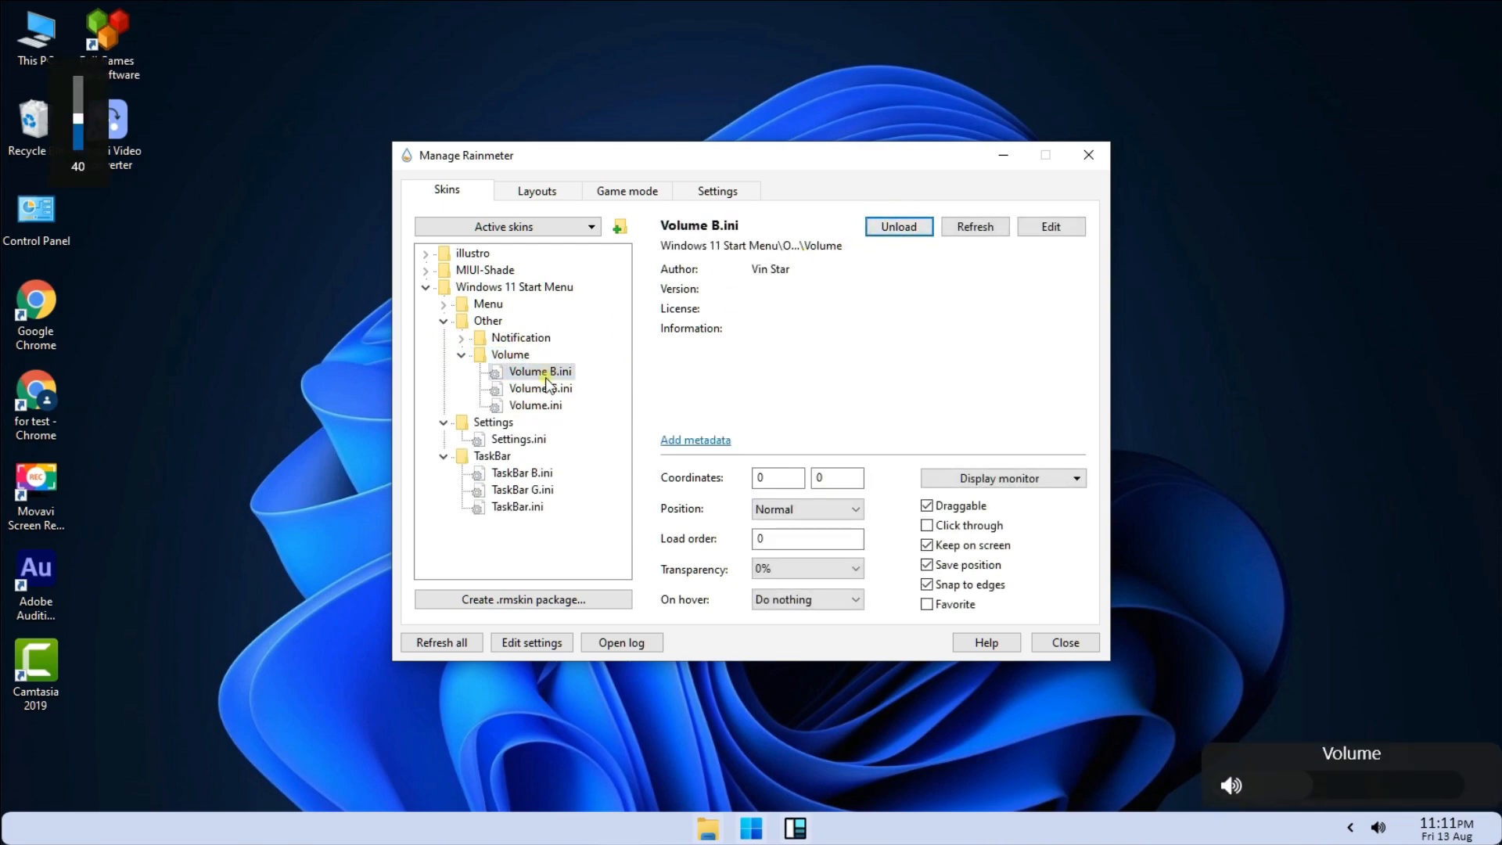
Try the Notification B, Notification G and Volume G pop-up skins, loading and unloading each.
{"action": "left_click", "coordinate": [519, 338]}
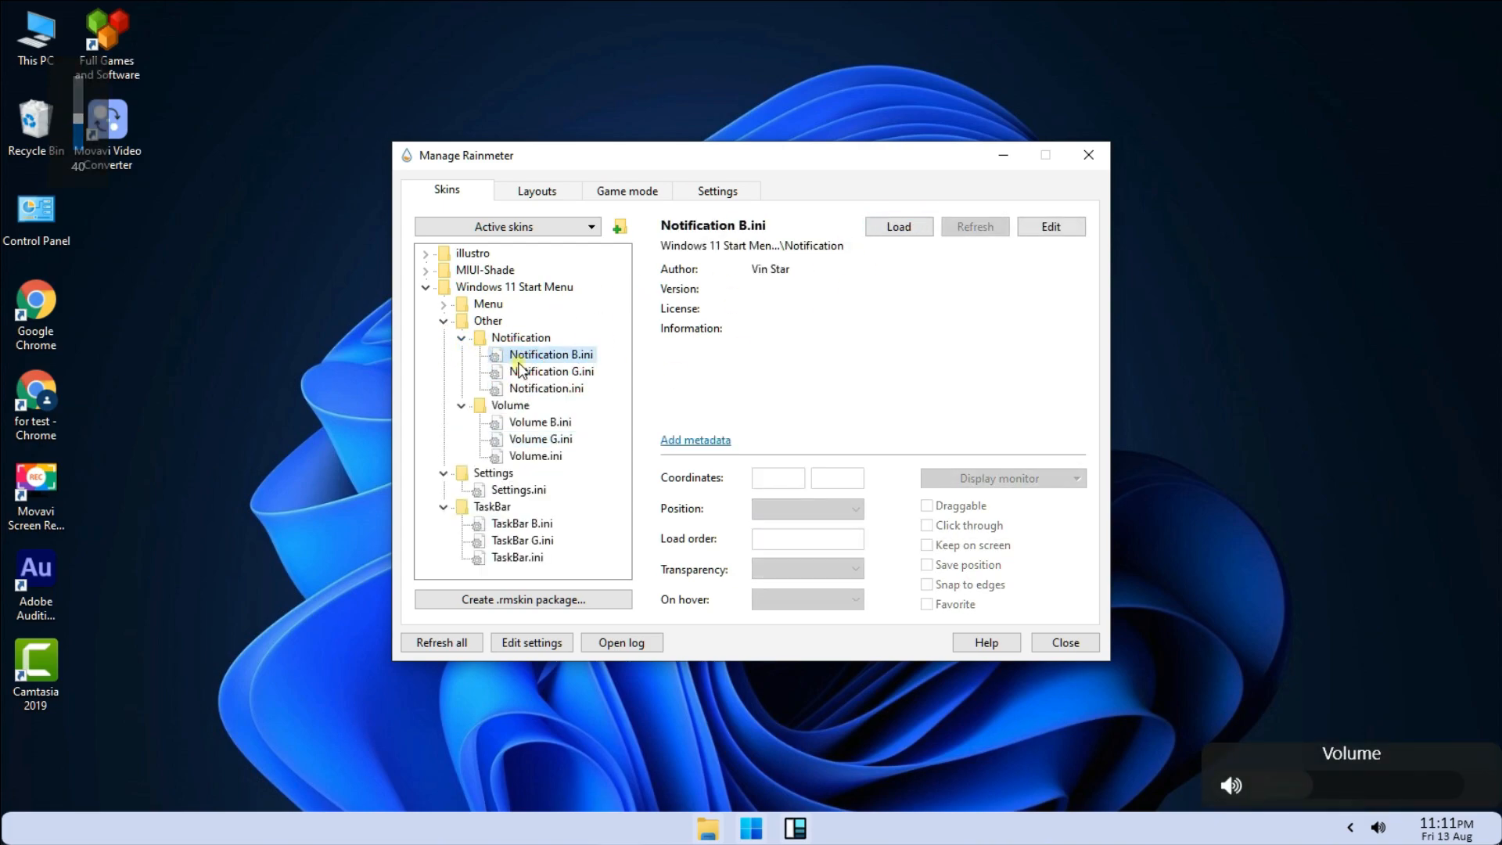
{"action": "left_click", "coordinate": [897, 225]}
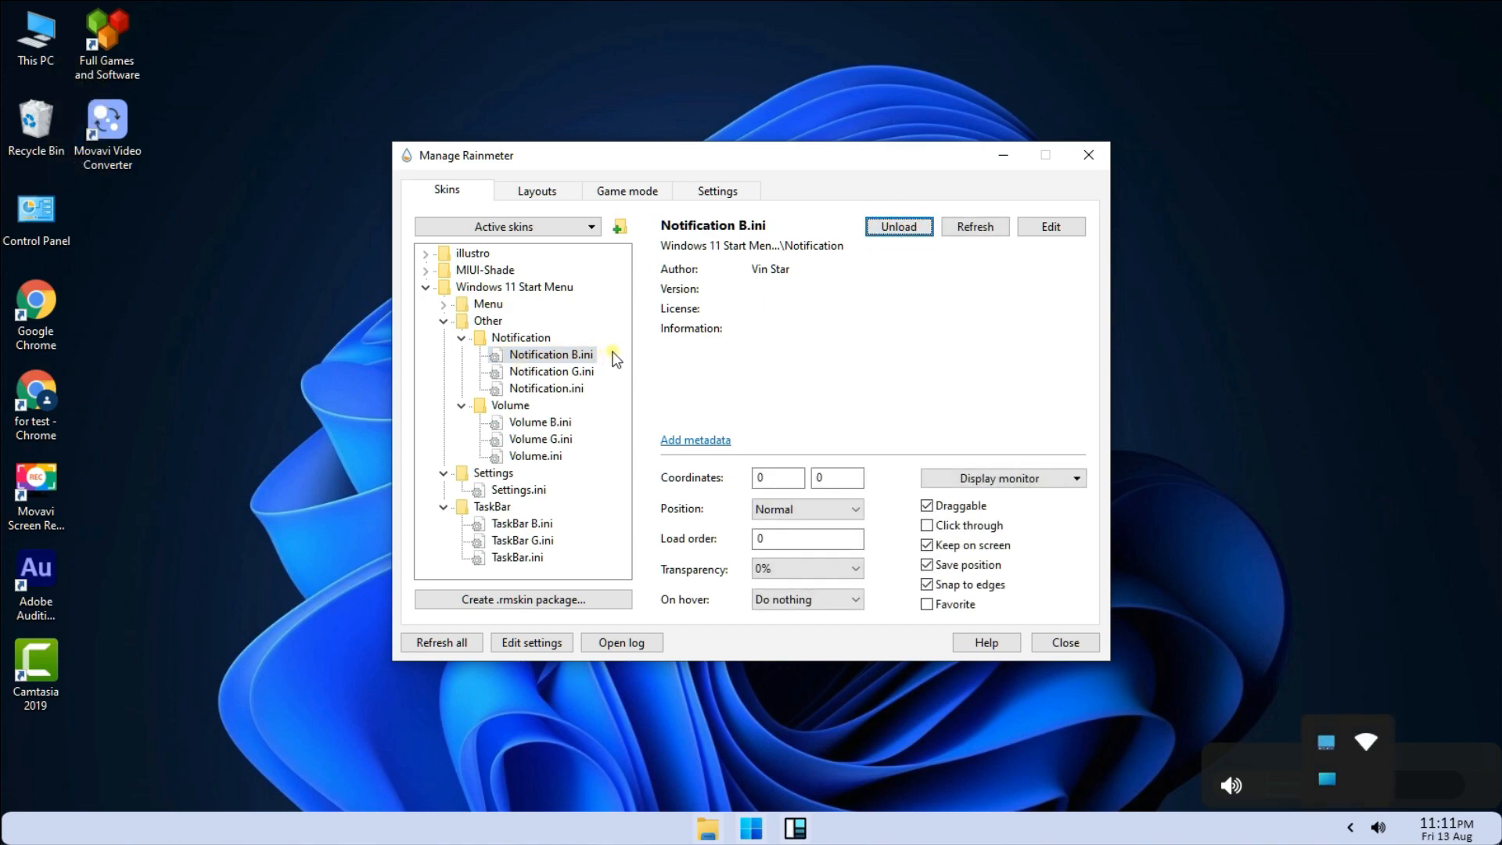
{"action": "left_click", "coordinate": [898, 226]}
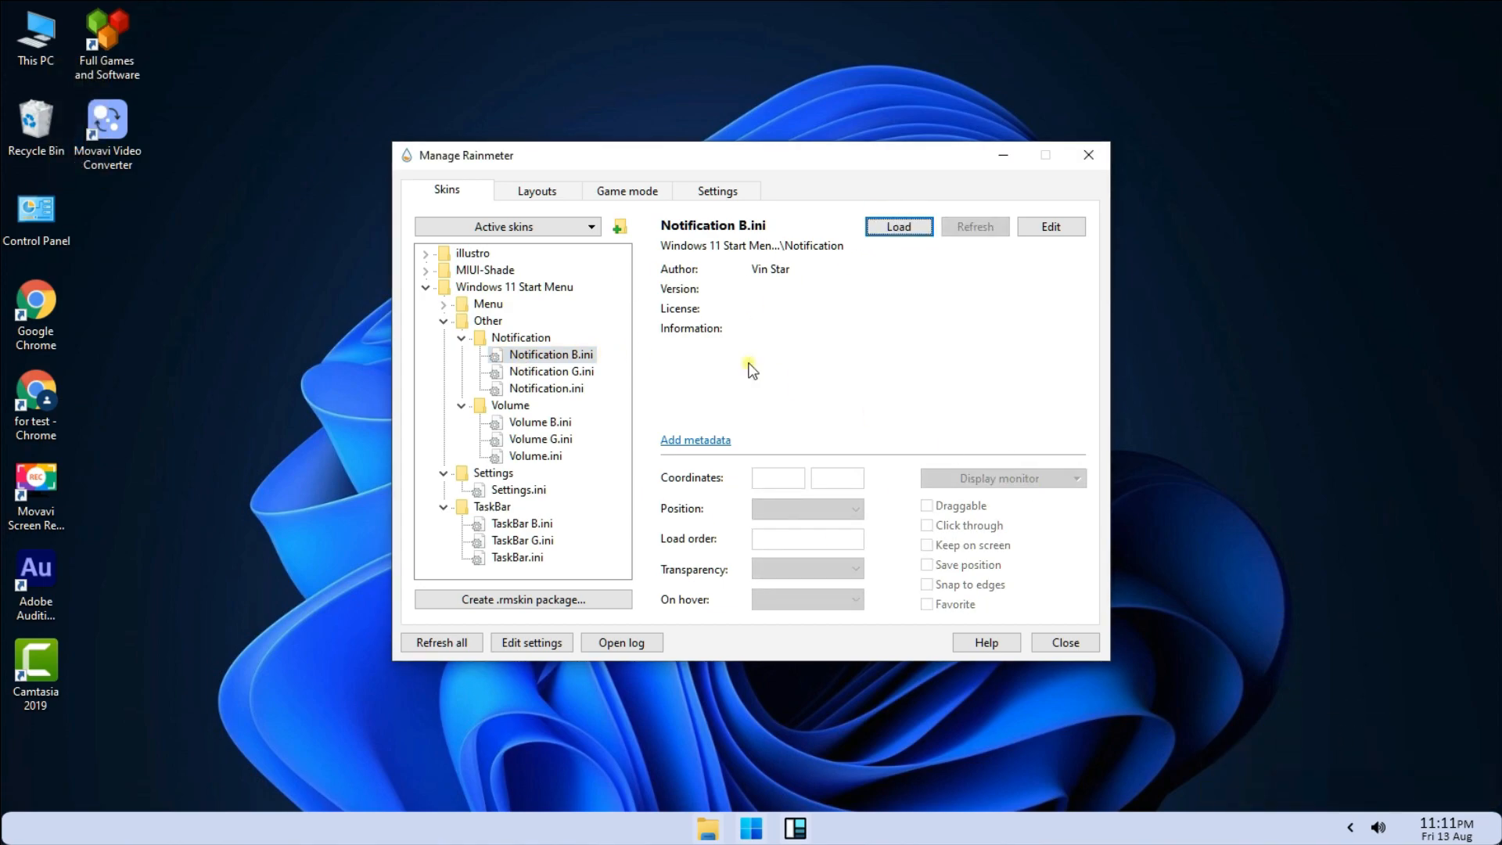
{"action": "left_click", "coordinate": [540, 438]}
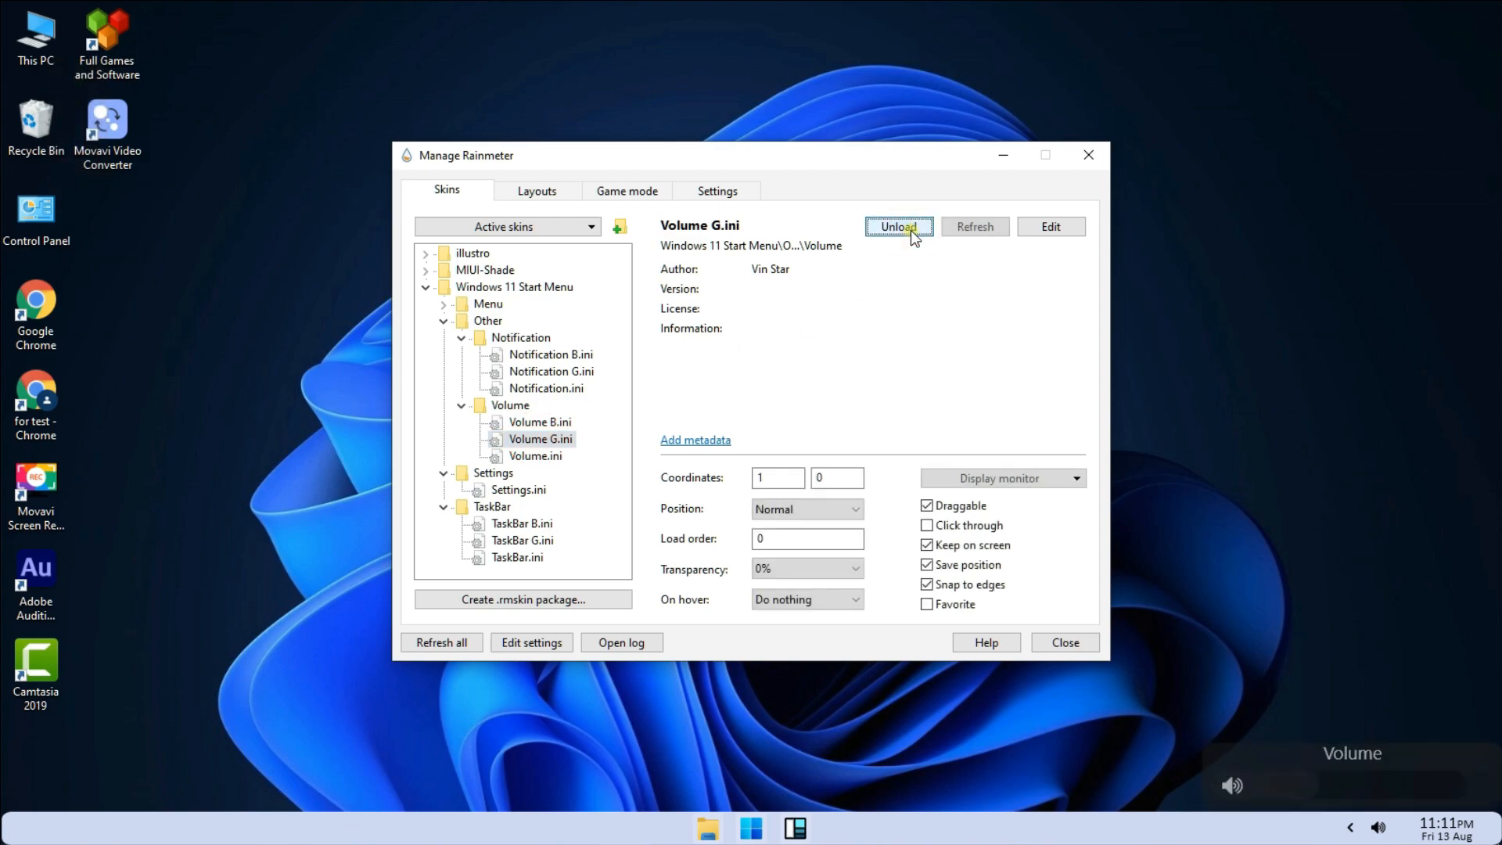
{"action": "left_click", "coordinate": [552, 372]}
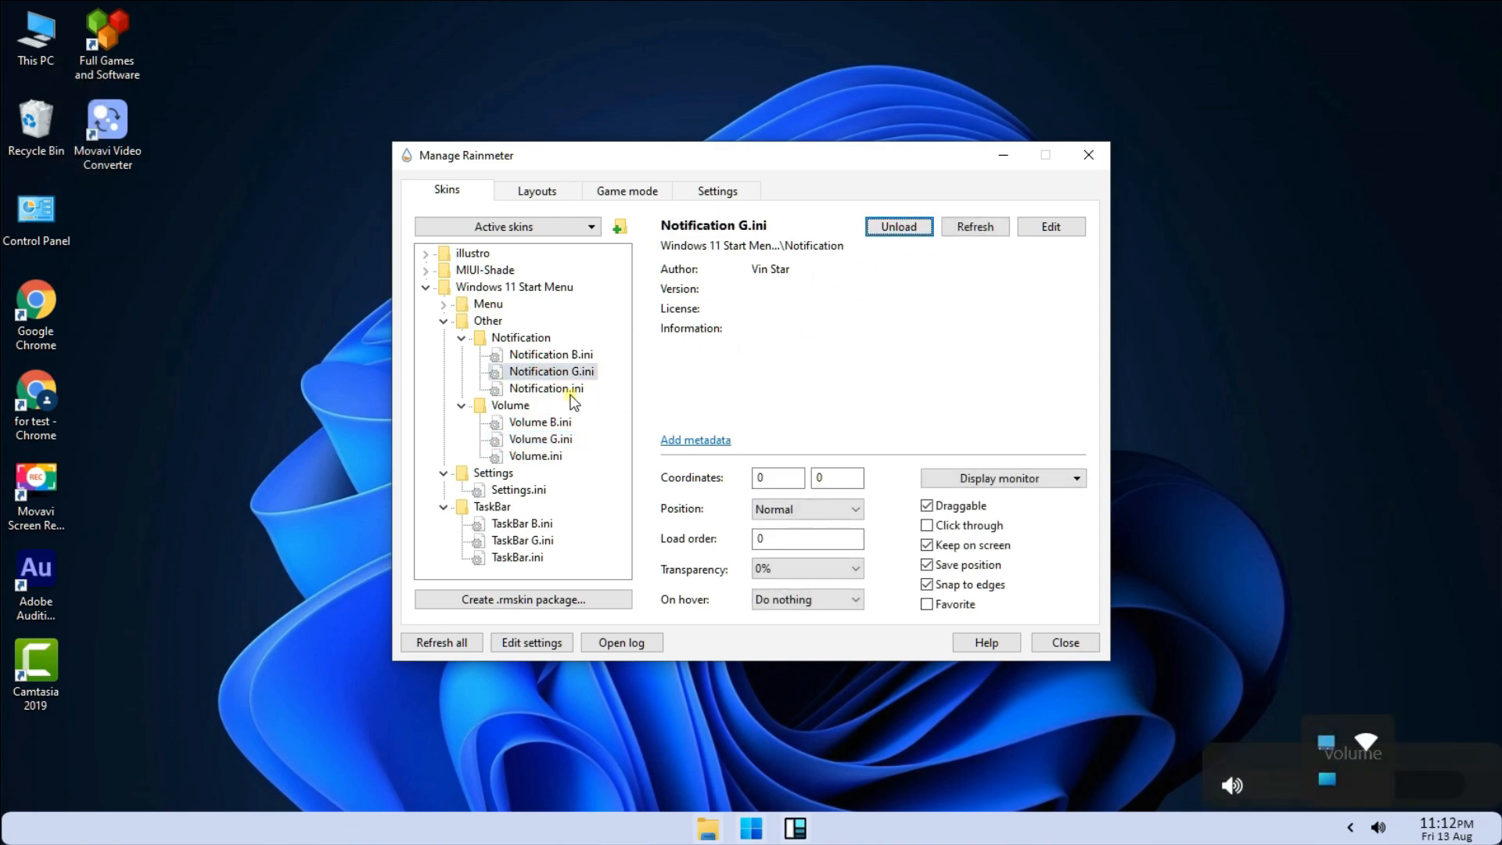
{"action": "left_click", "coordinate": [898, 225]}
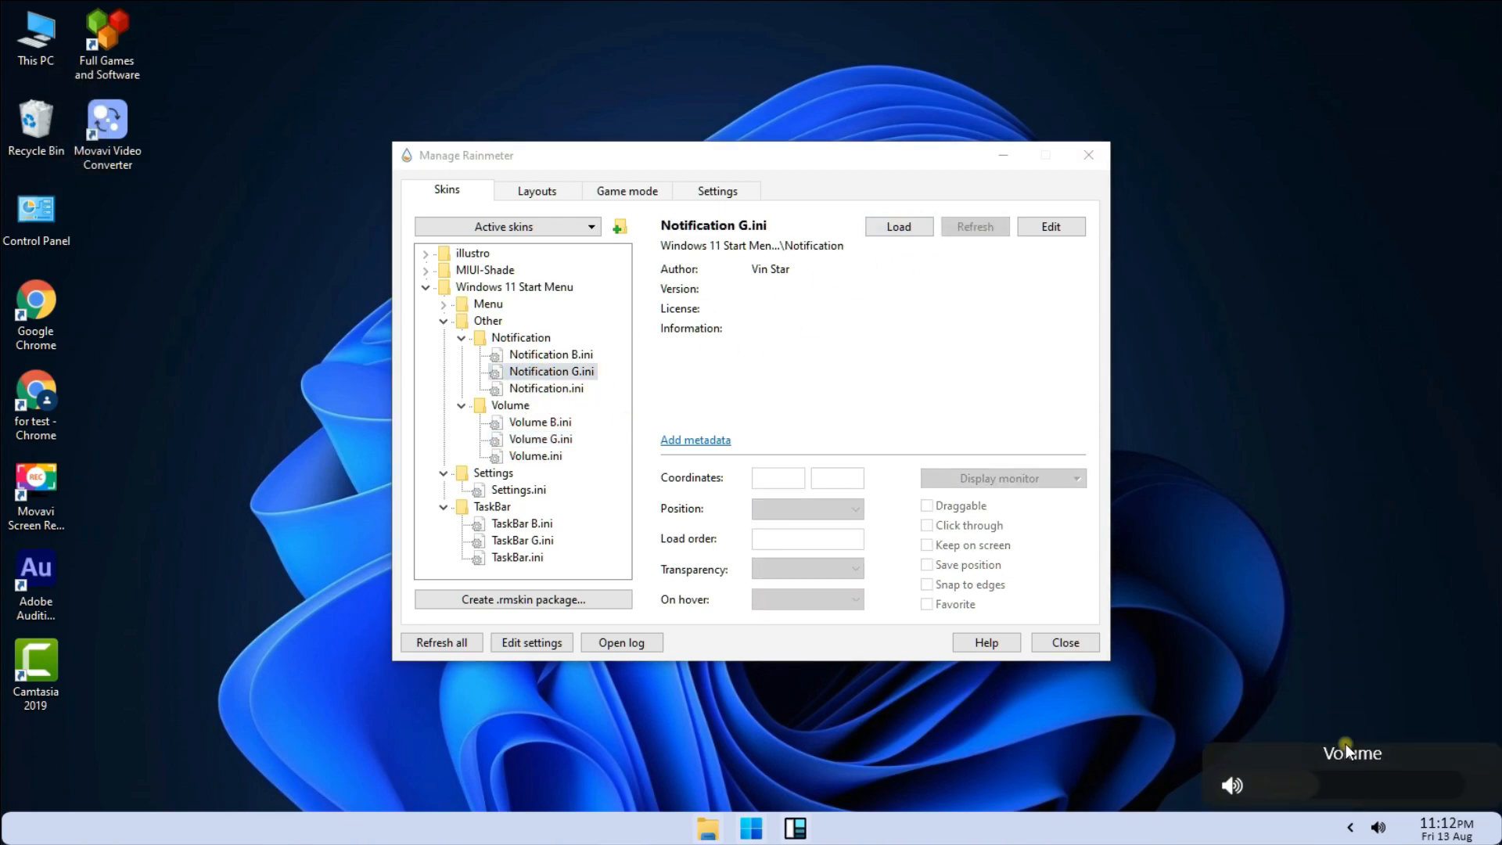
{"action": "left_click", "coordinate": [518, 319]}
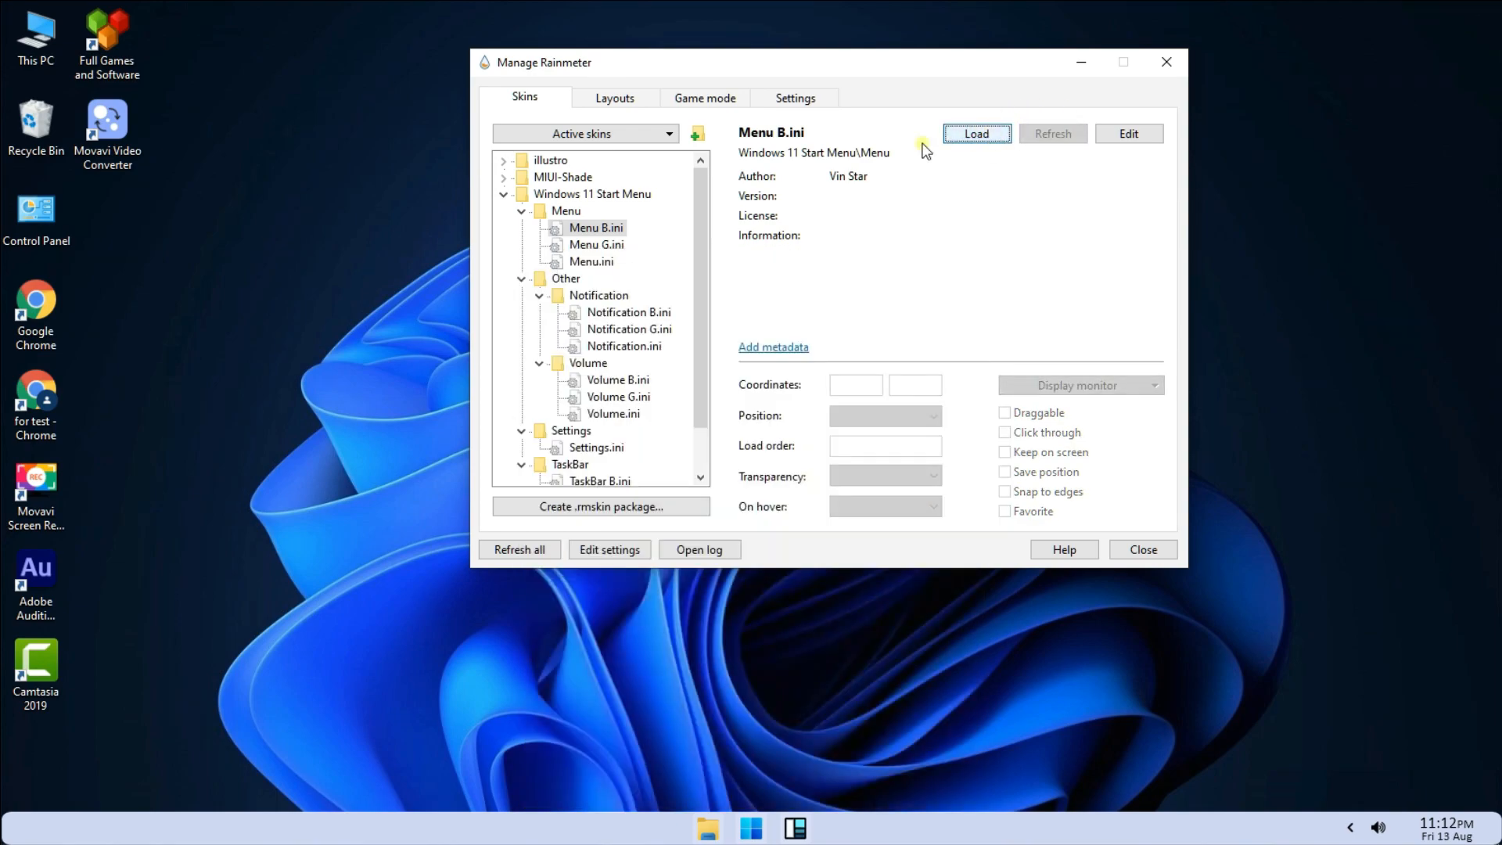
Select Menu.ini, close Manage Rainmeter, and bring up the Windows 11 start menu from the centred taskbar.
{"action": "left_click", "coordinate": [592, 261]}
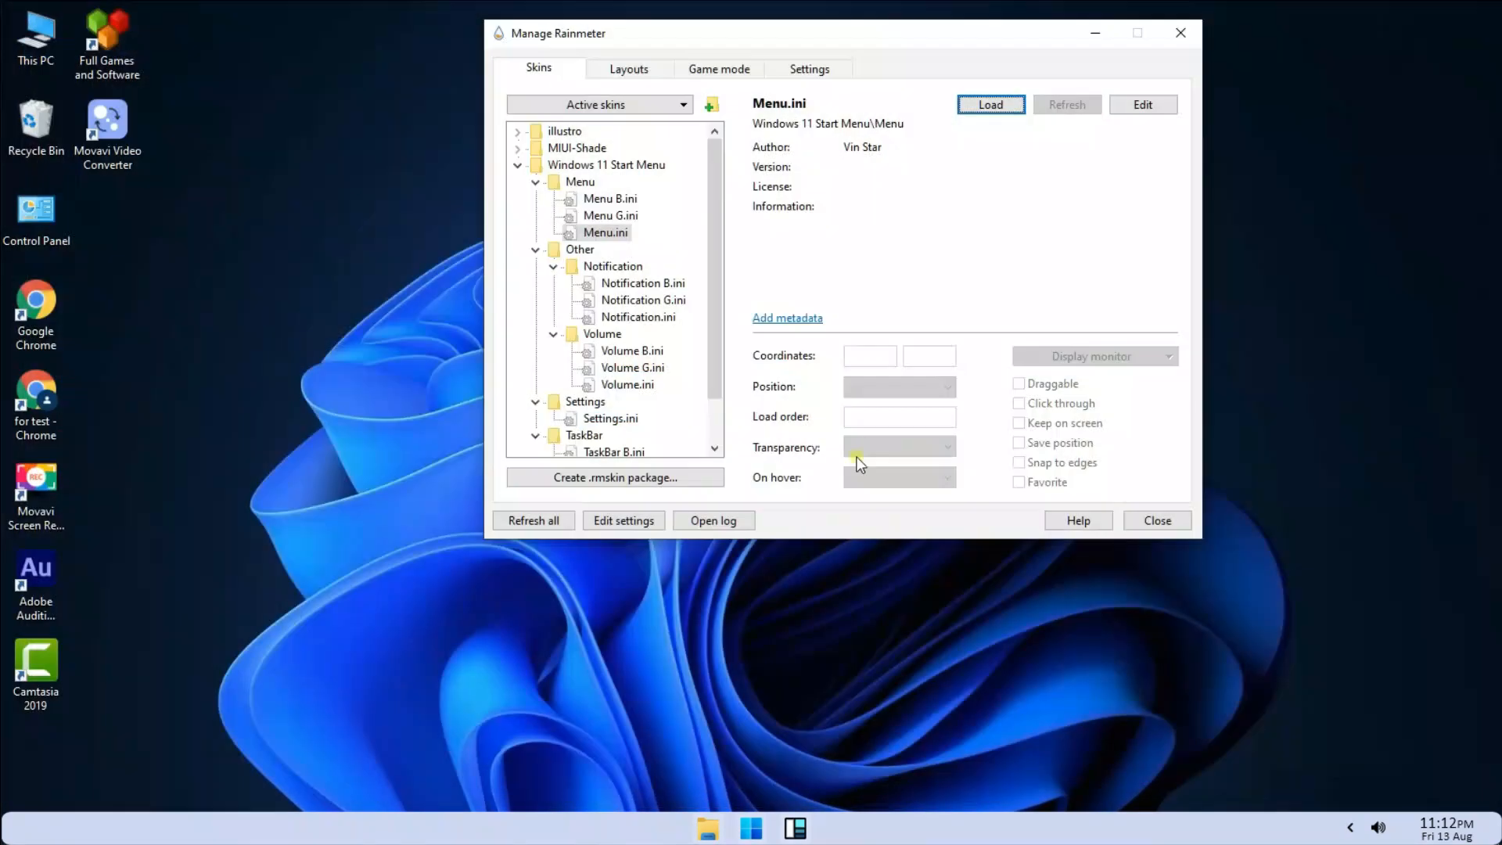
{"action": "left_click", "coordinate": [990, 105]}
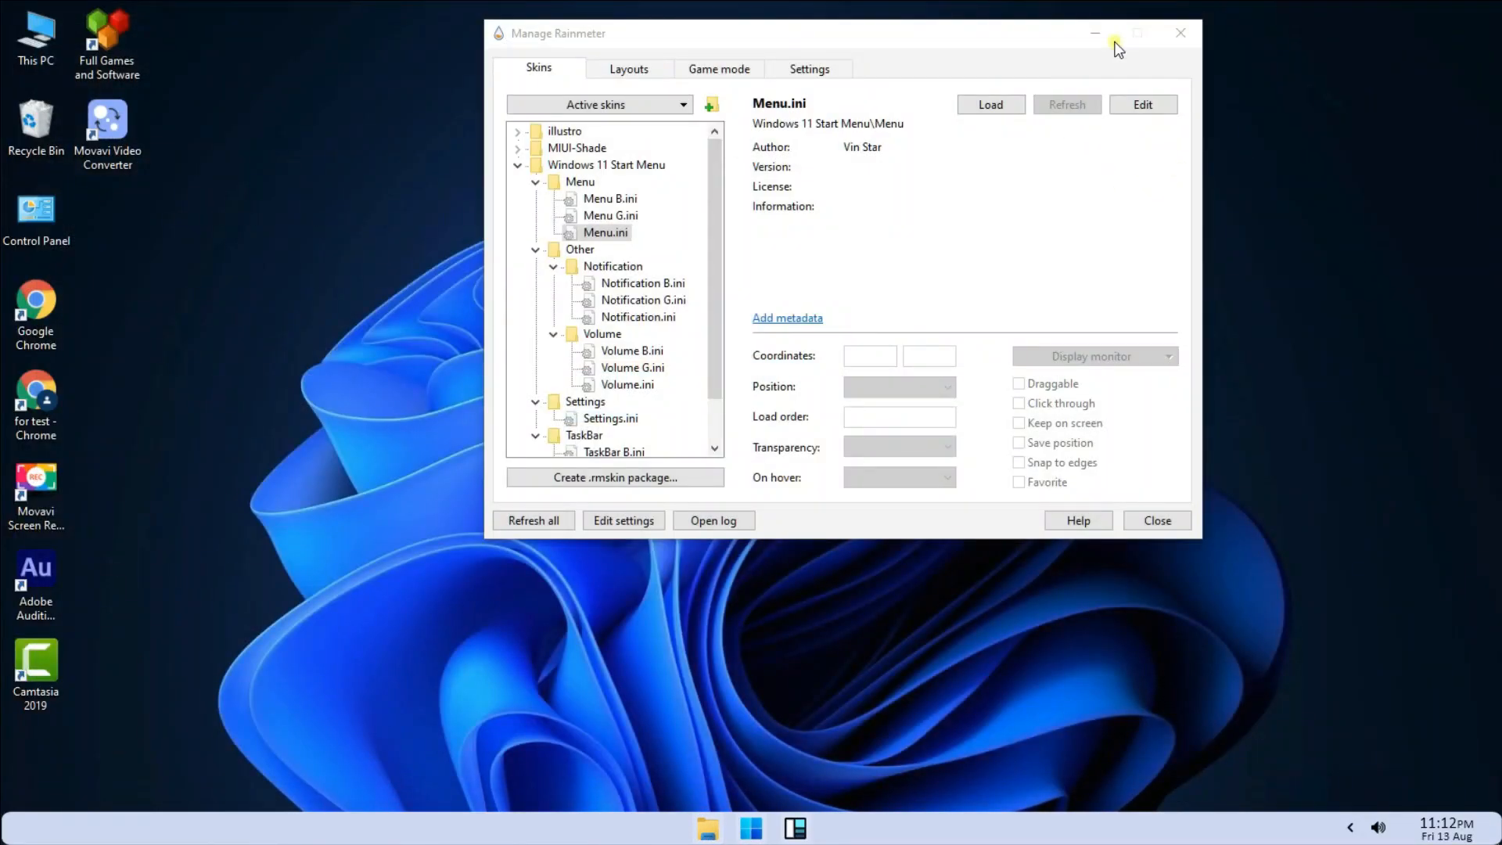
{"action": "mouse_move", "coordinate": [1183, 33]}
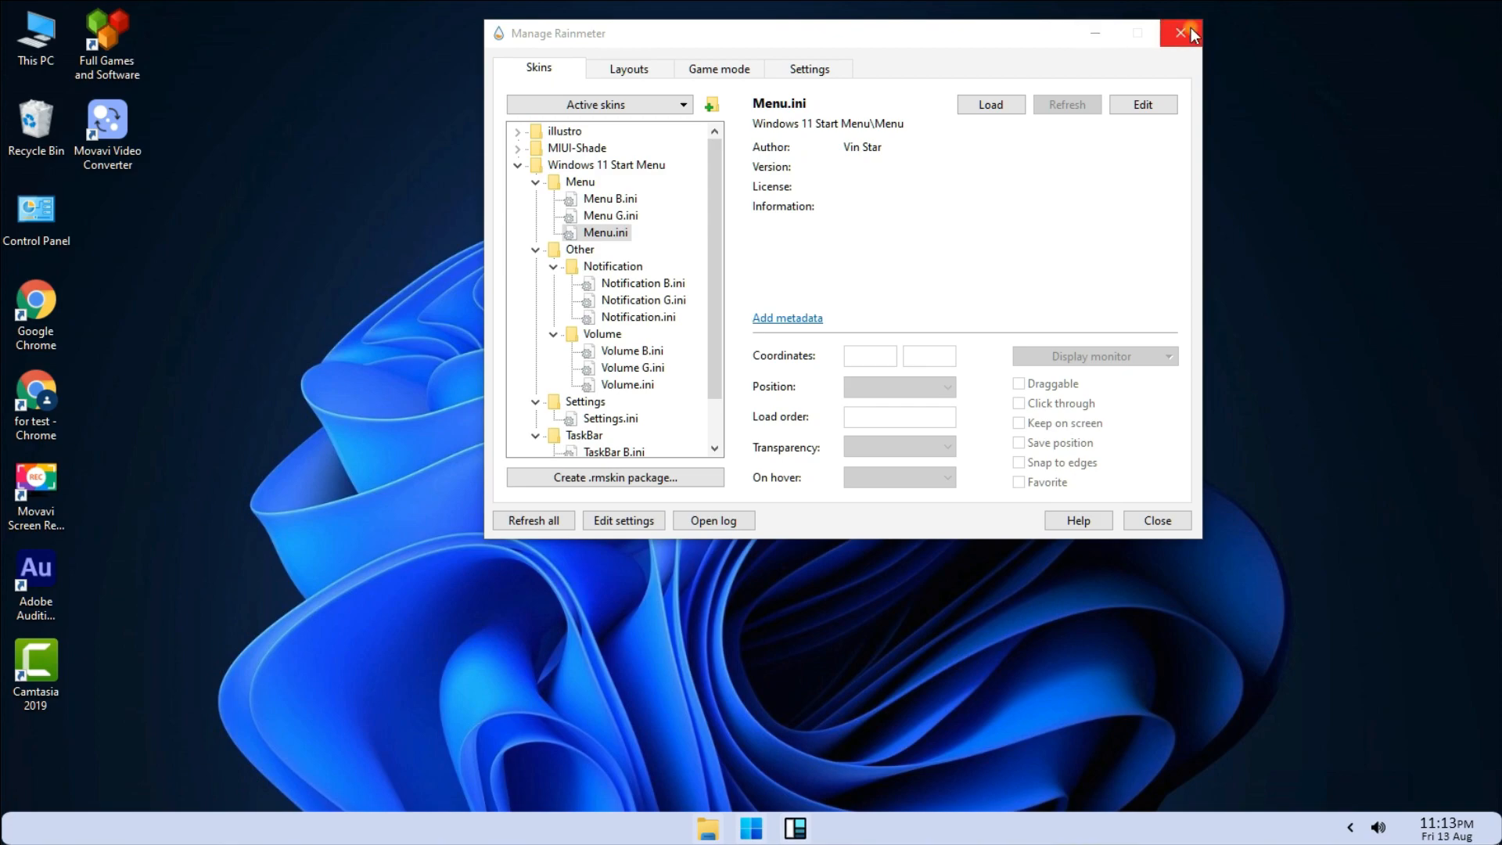
{"action": "left_click", "coordinate": [1182, 31]}
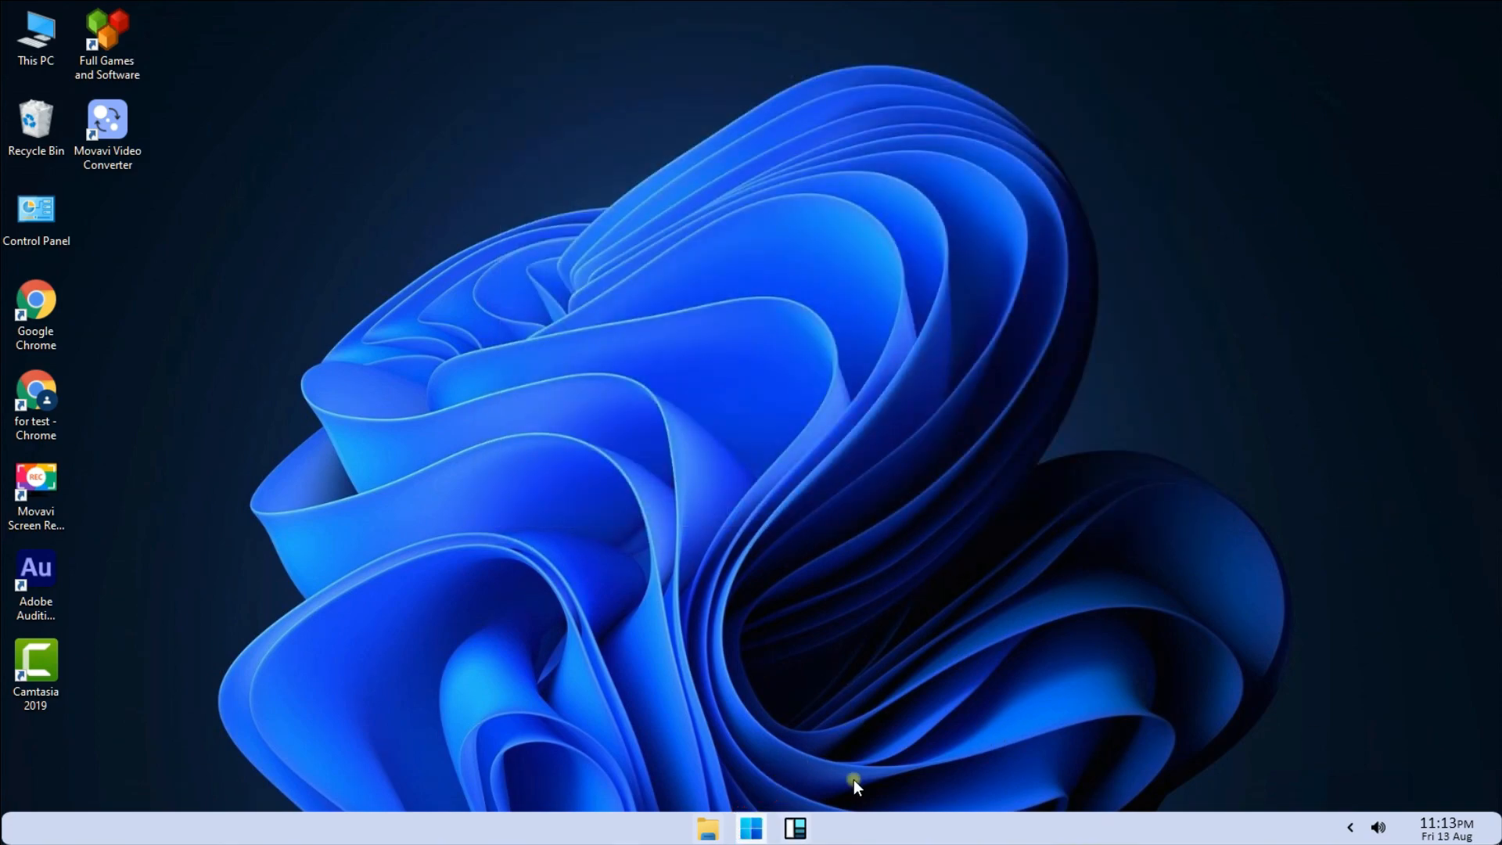
{"action": "left_click", "coordinate": [751, 828]}
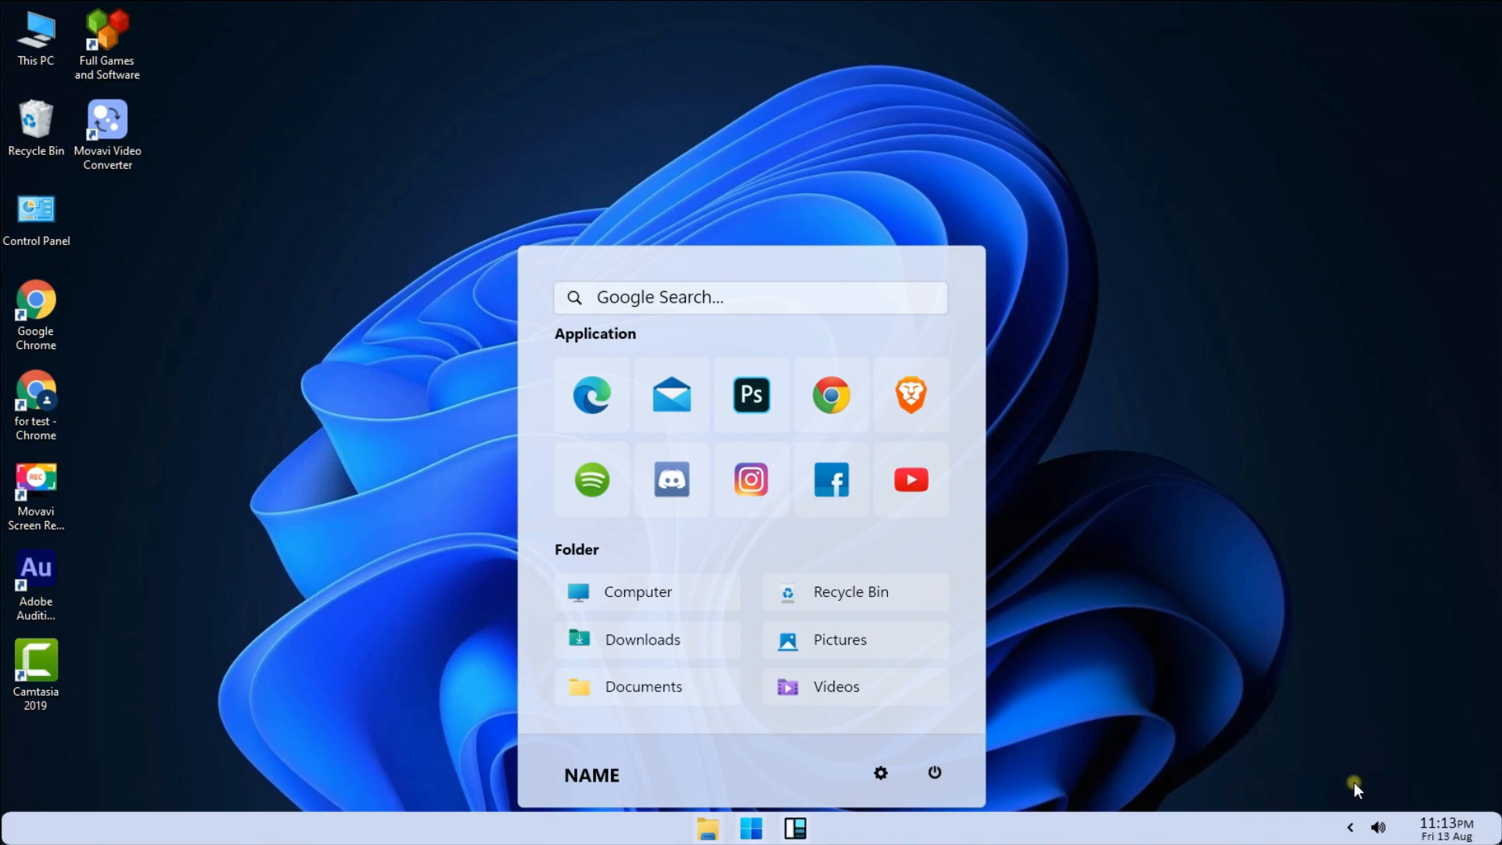